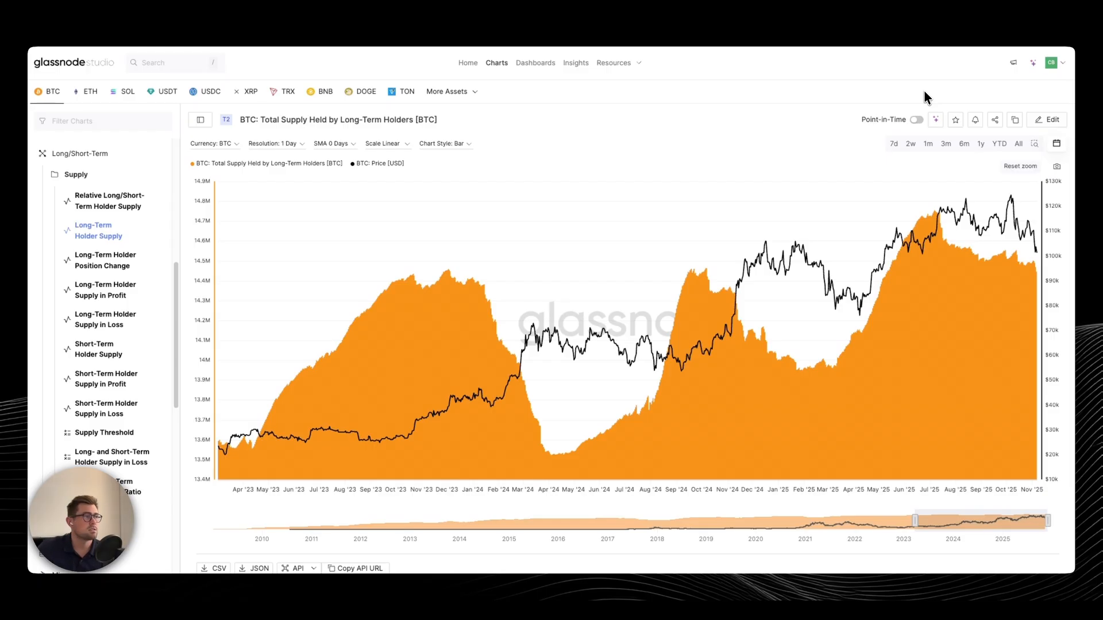
mouse_move(806, 176)
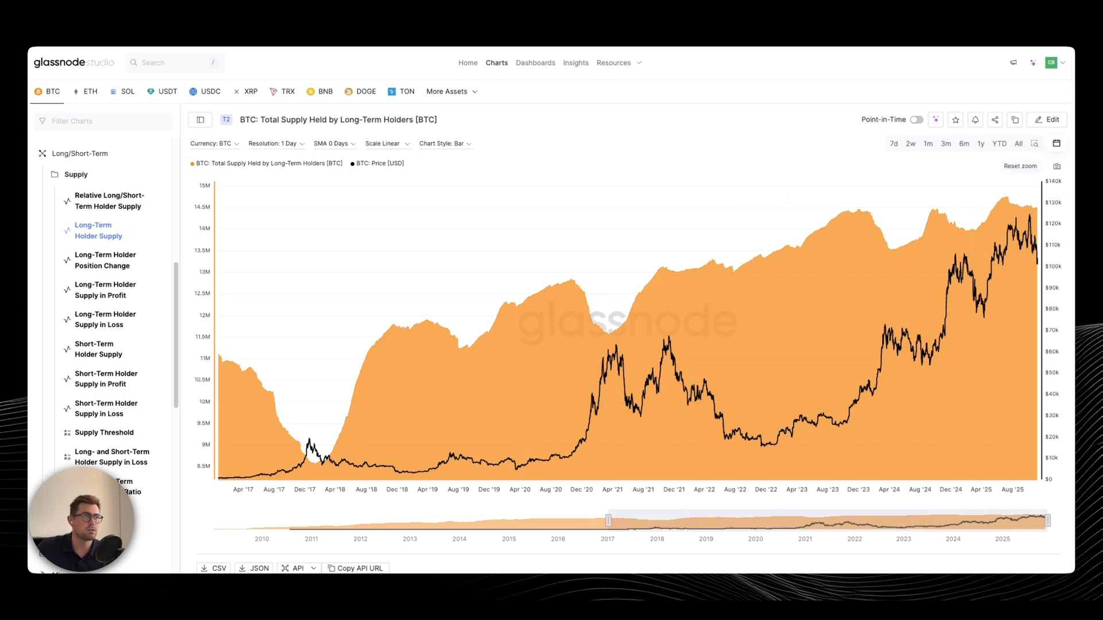
mouse_move(837, 118)
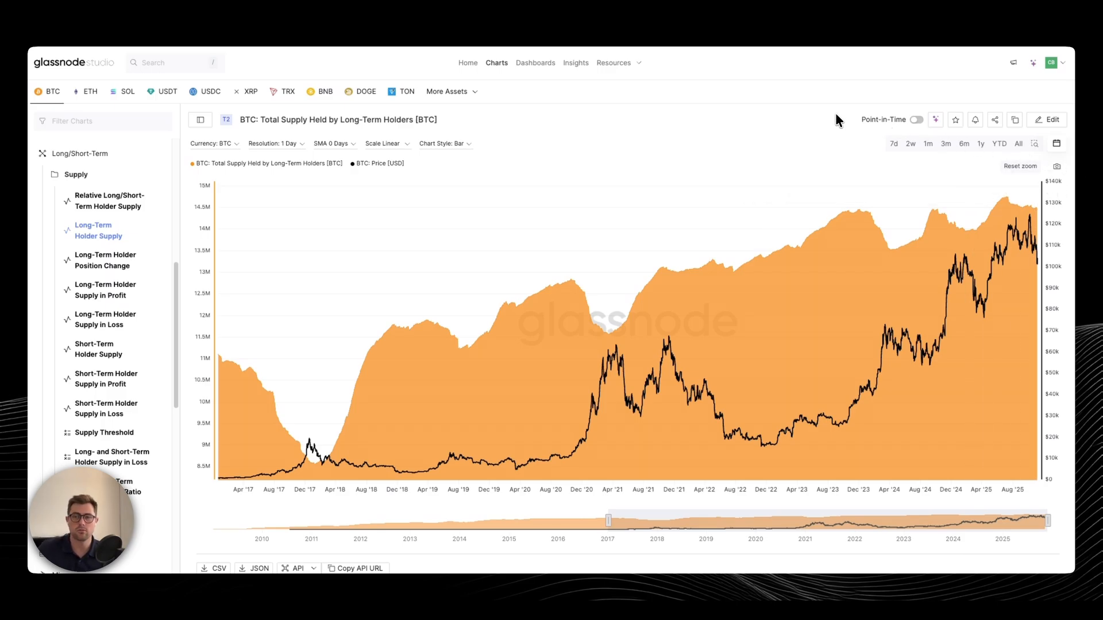
mouse_move(481, 284)
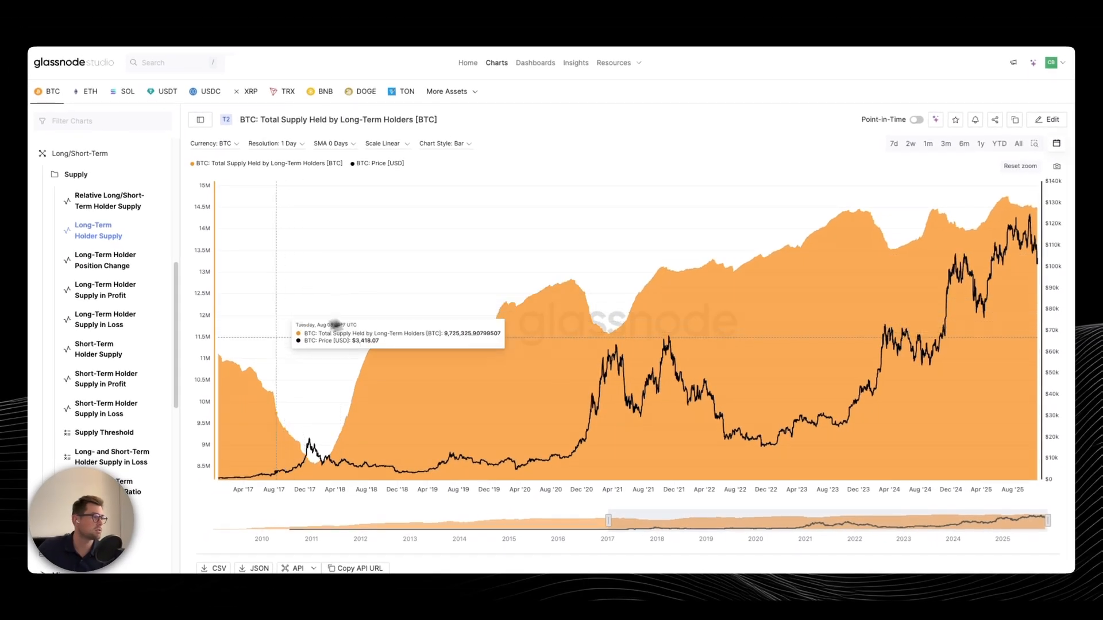
mouse_move(216, 357)
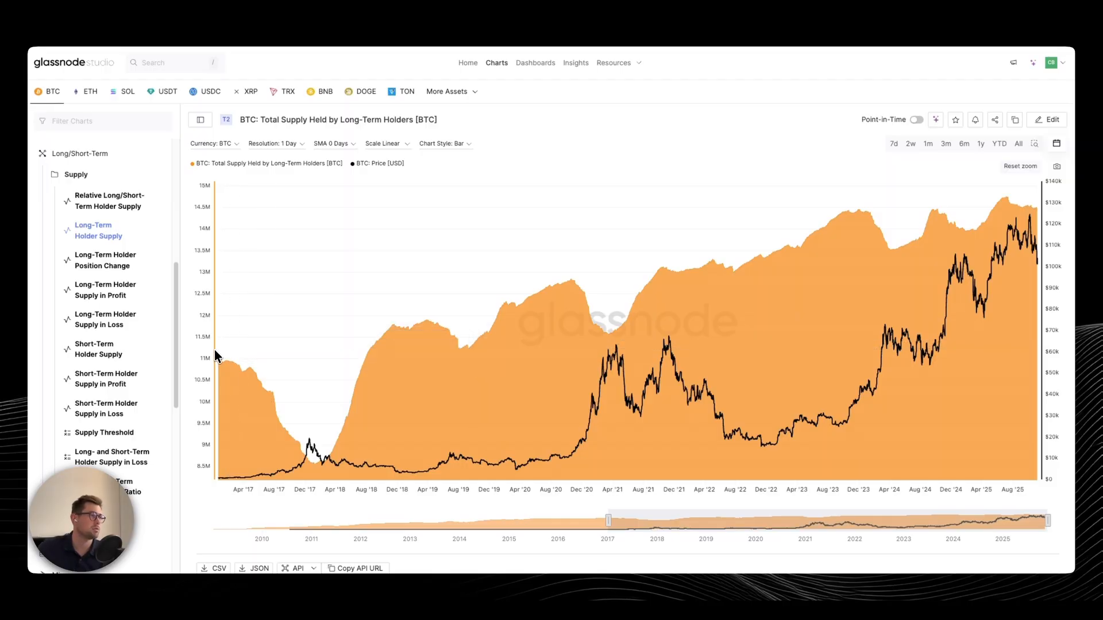
mouse_move(255, 419)
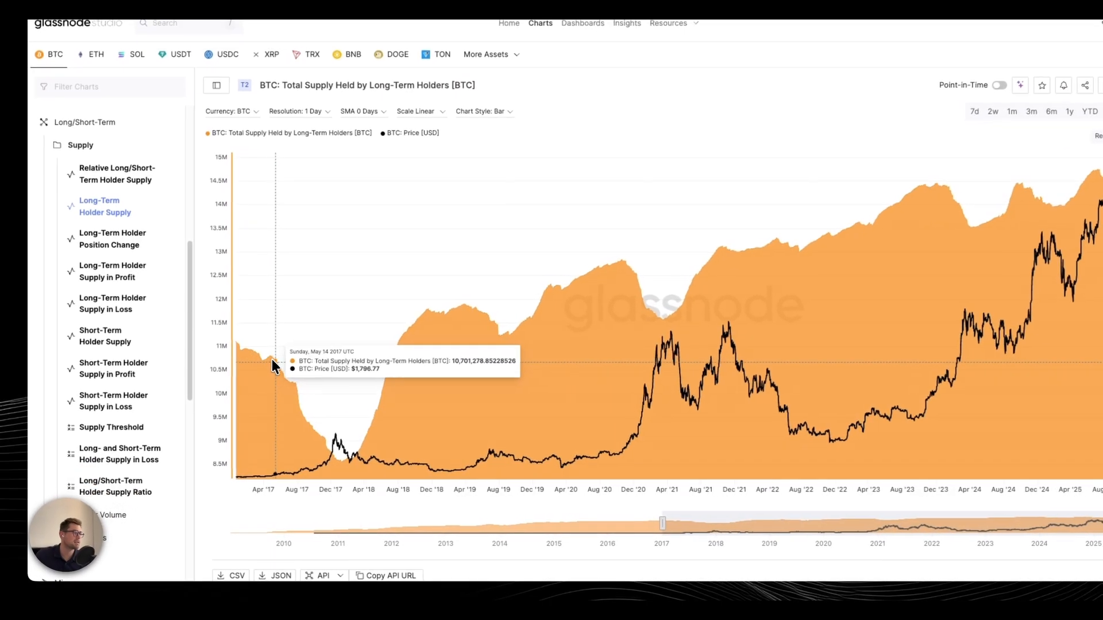
mouse_move(320, 423)
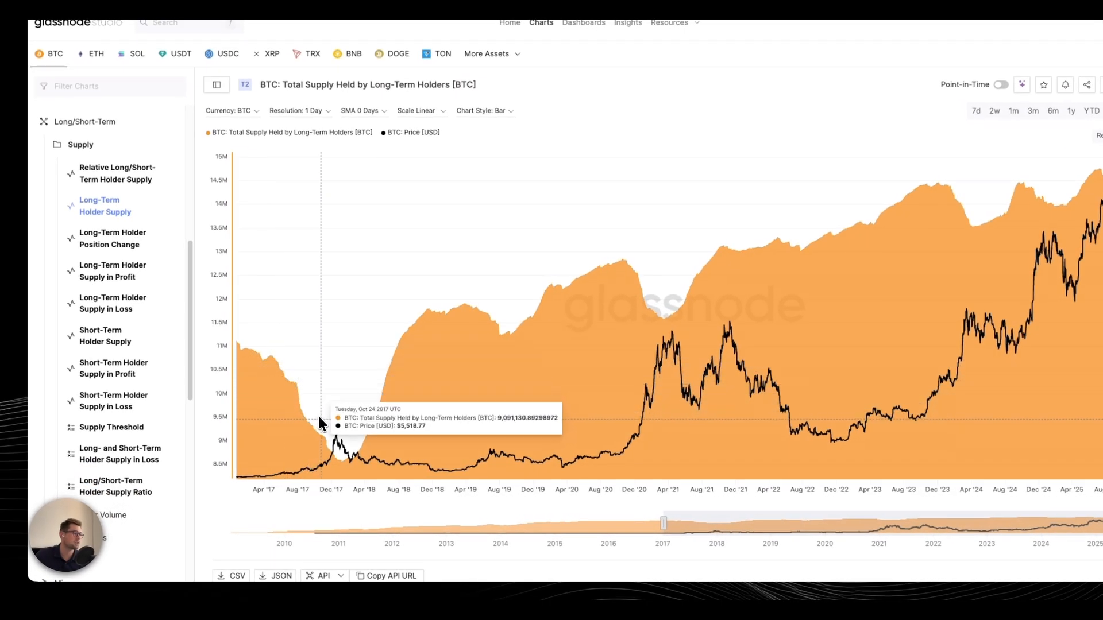
mouse_move(337, 440)
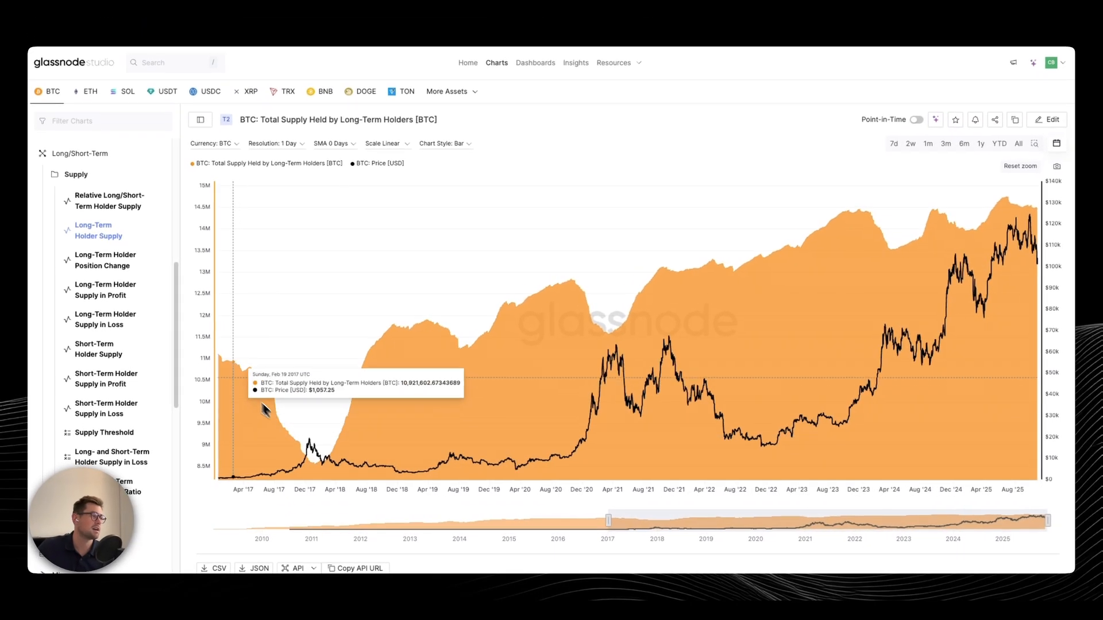
mouse_move(311, 439)
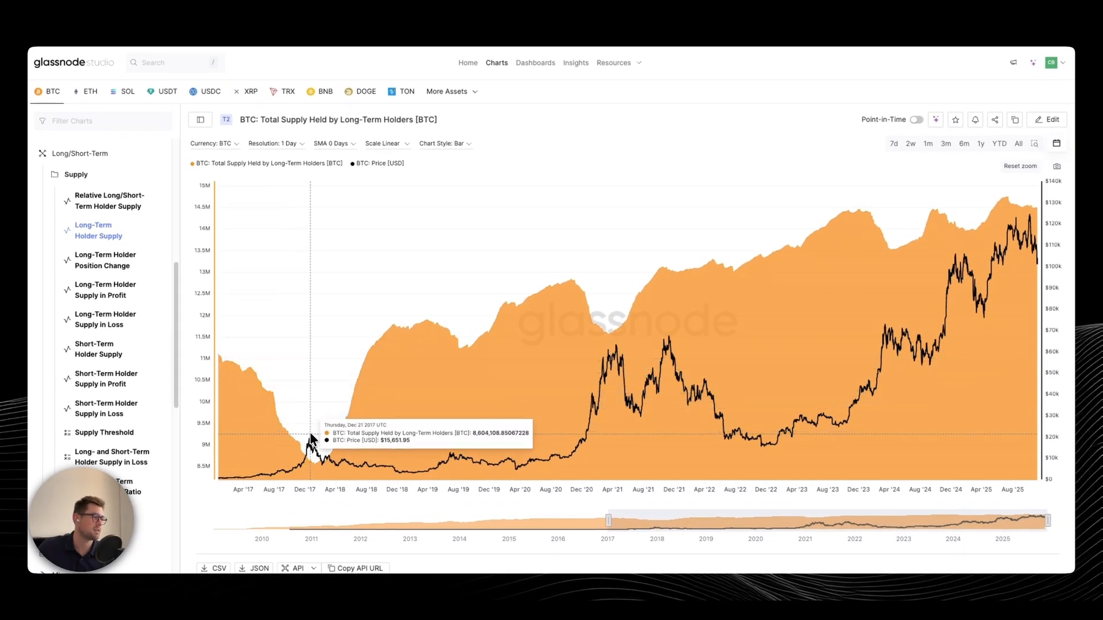
mouse_move(323, 458)
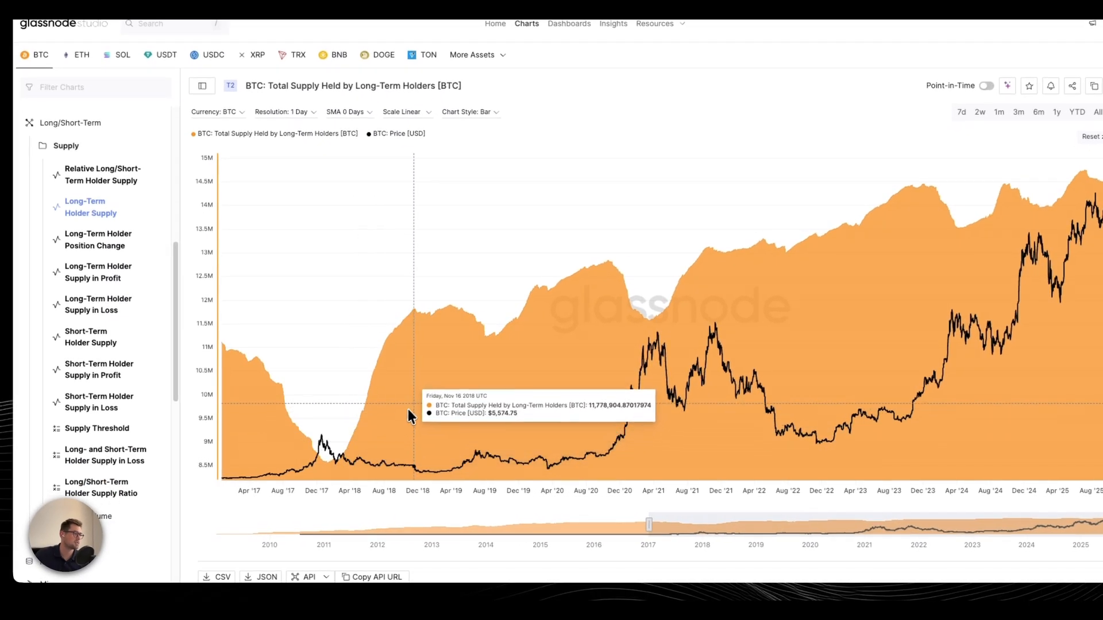
mouse_move(431, 388)
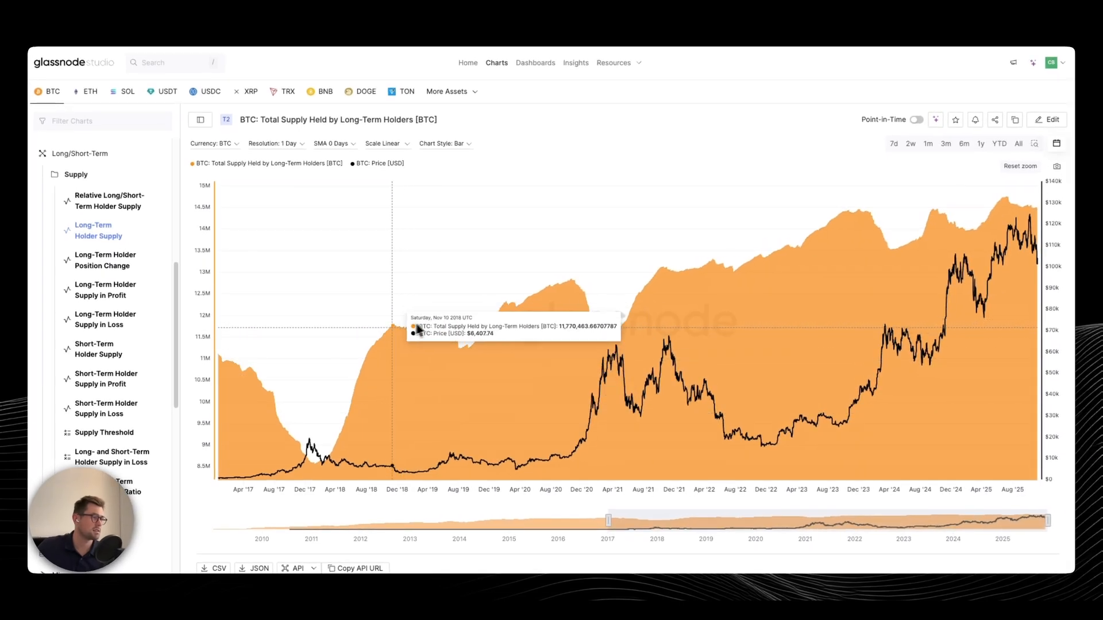
mouse_move(464, 344)
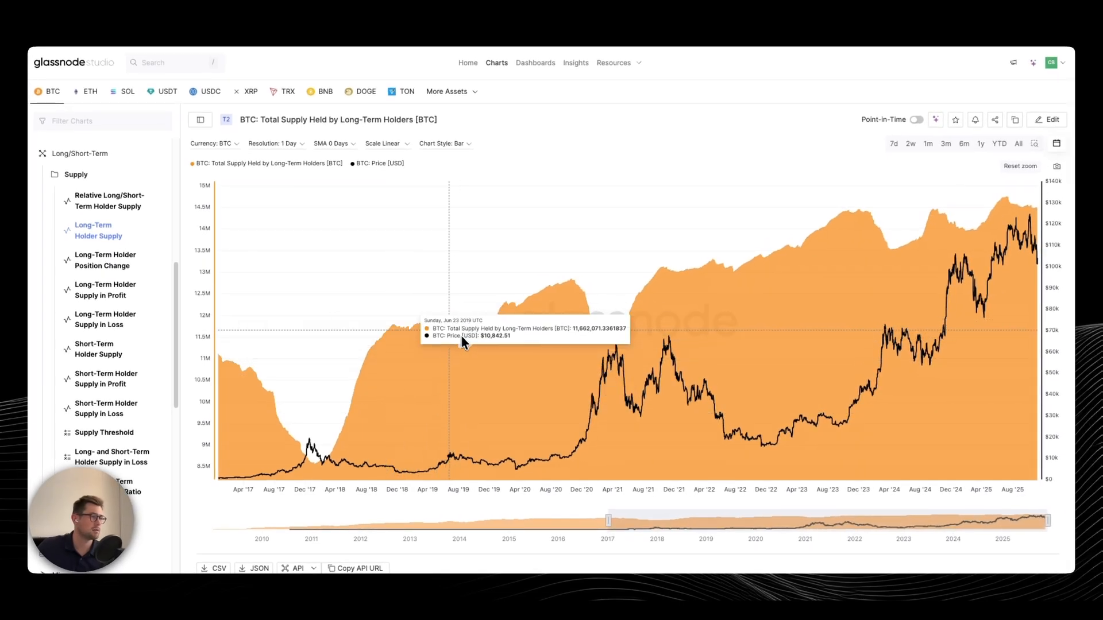
mouse_move(462, 462)
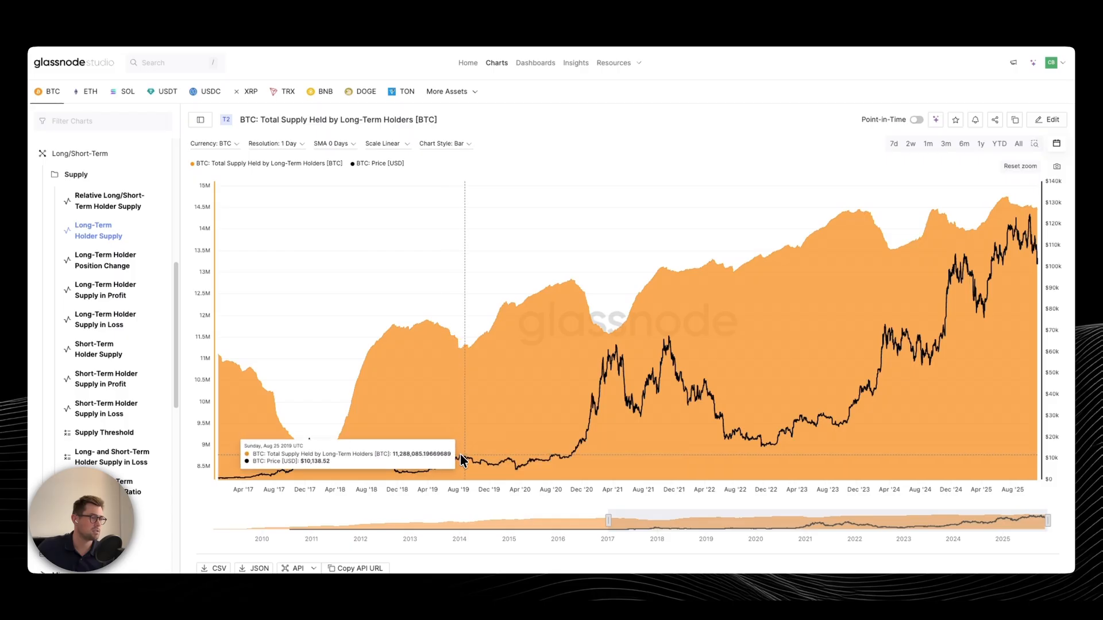
mouse_move(470, 434)
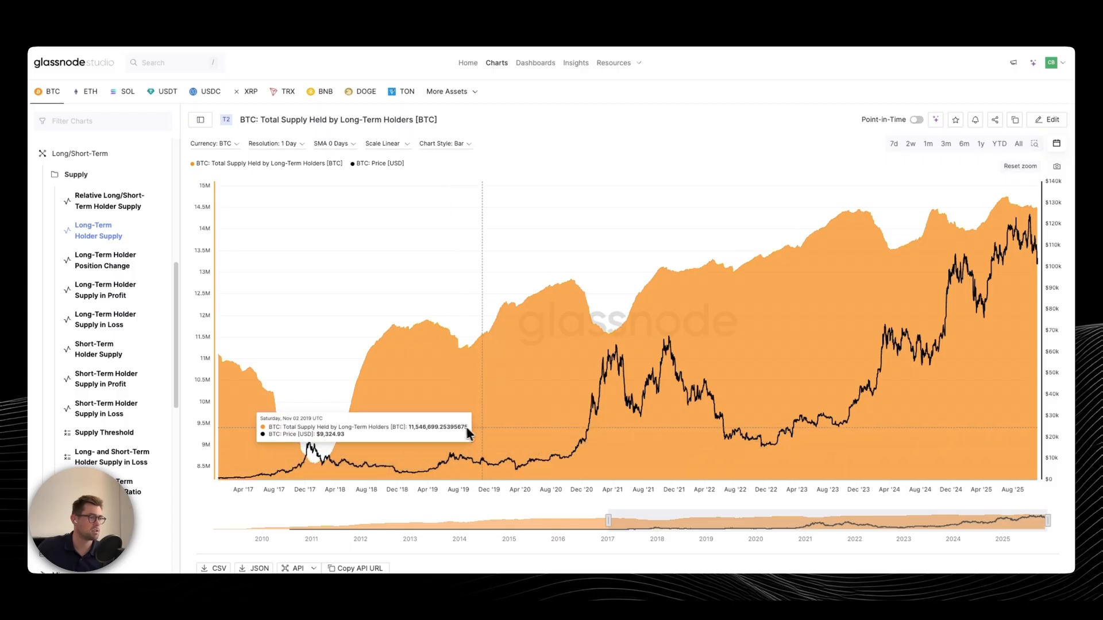
mouse_move(575, 385)
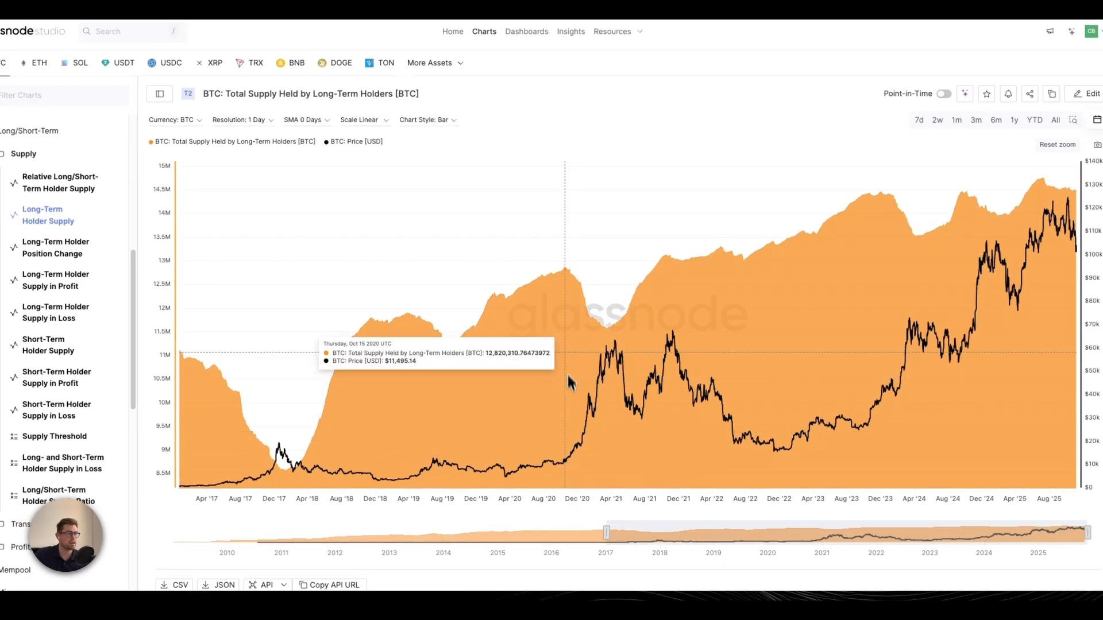
mouse_move(609, 351)
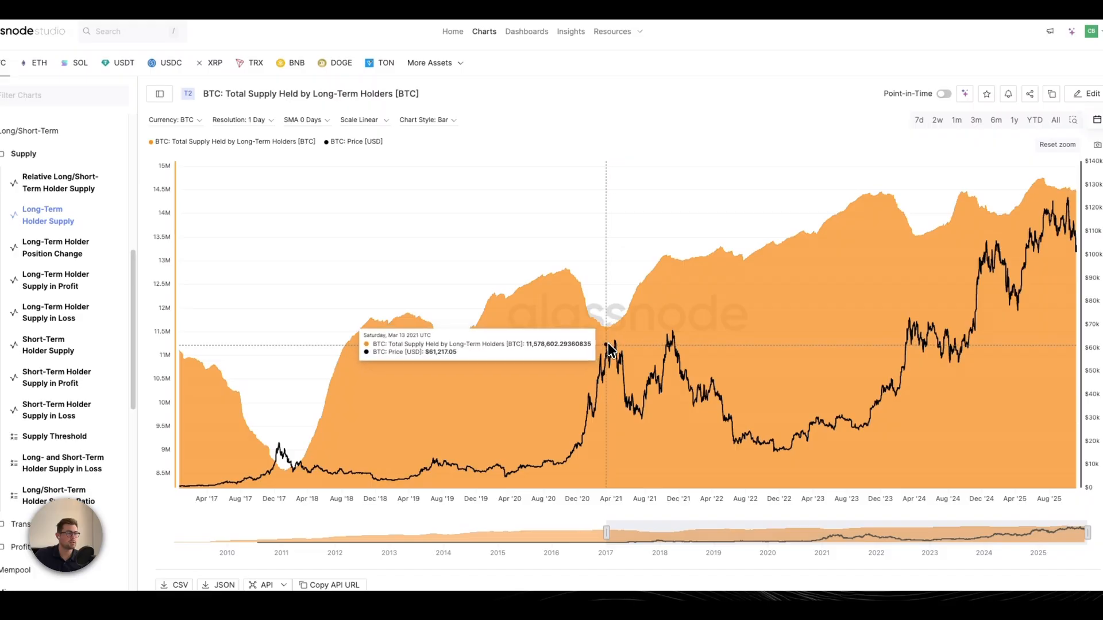
mouse_move(574, 278)
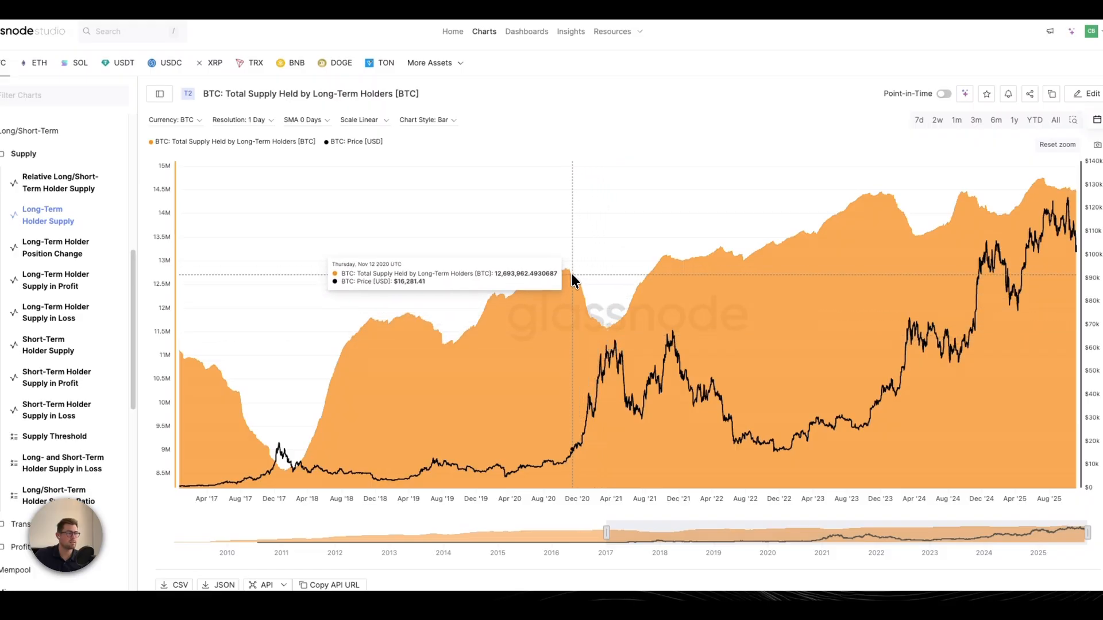
mouse_move(587, 299)
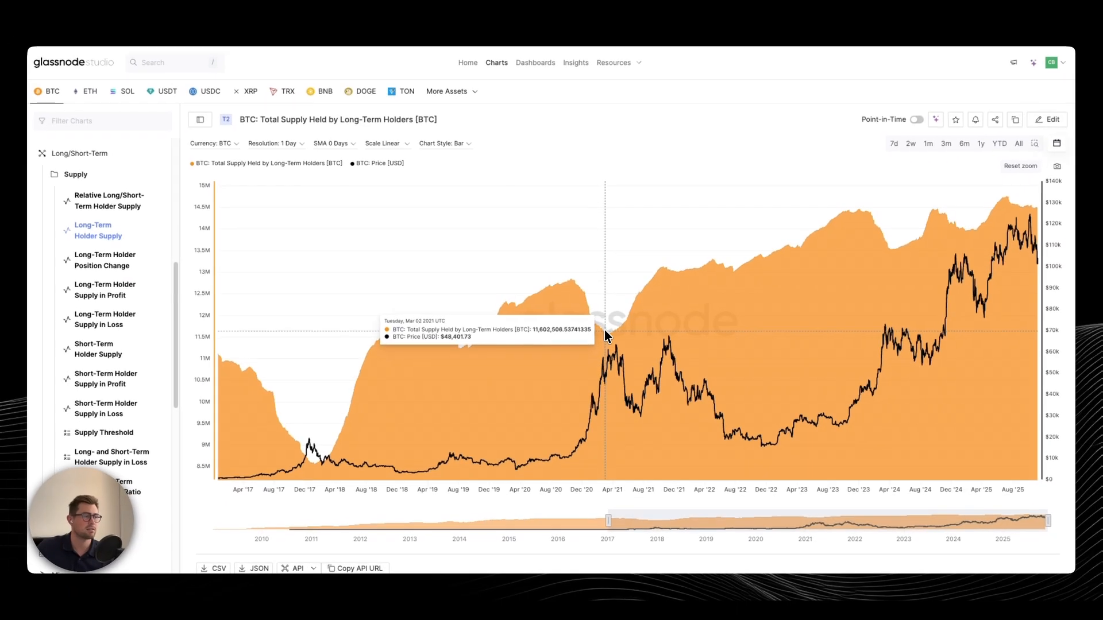
mouse_move(624, 343)
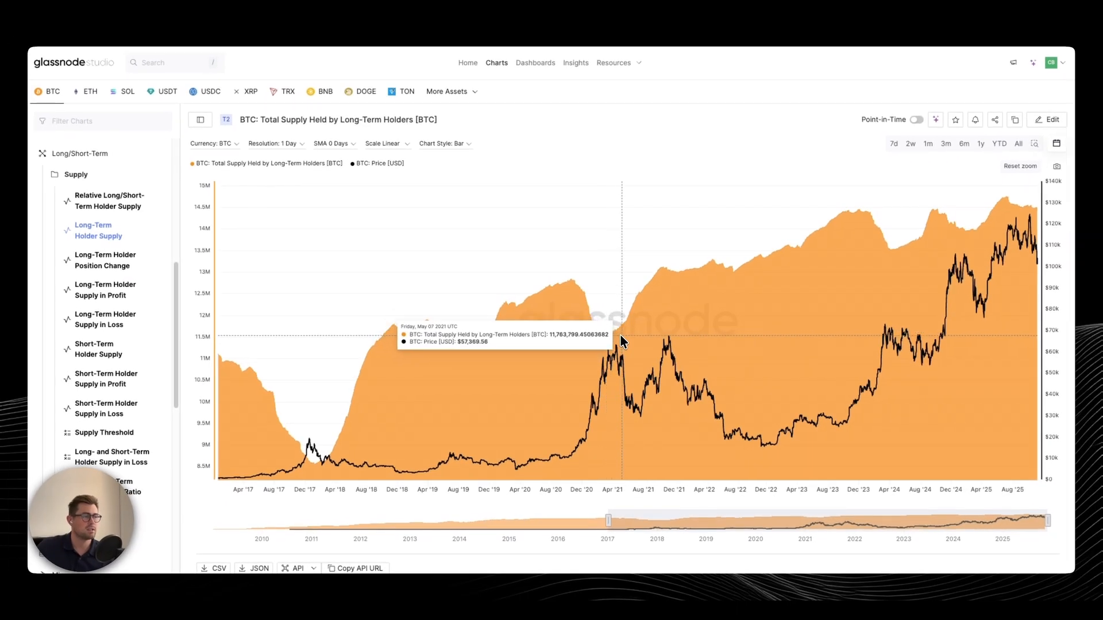
mouse_move(628, 383)
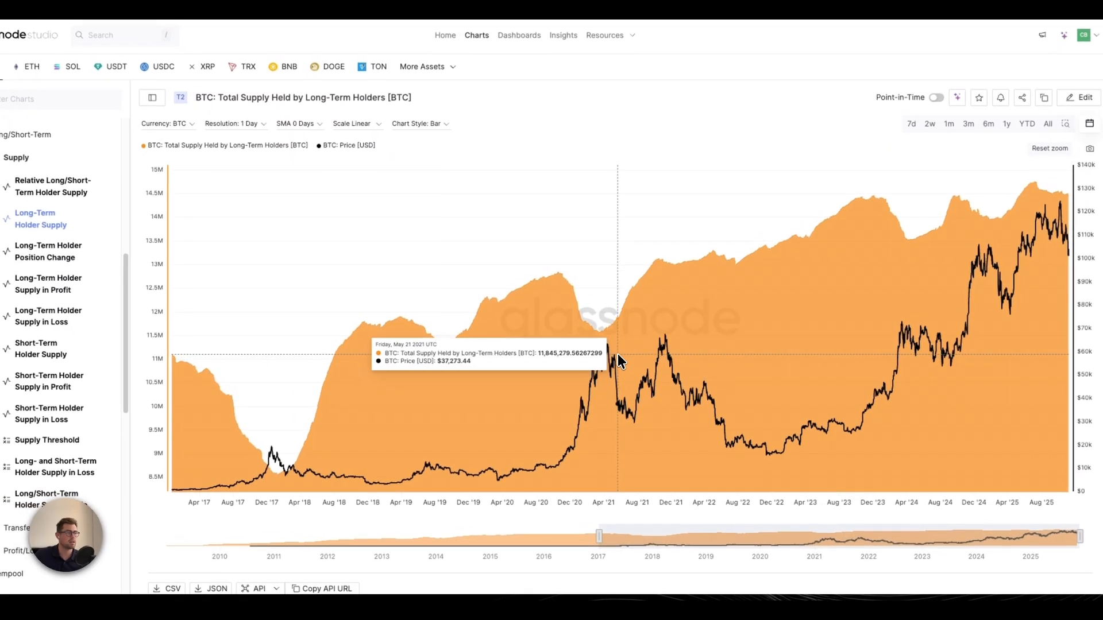
mouse_move(619, 345)
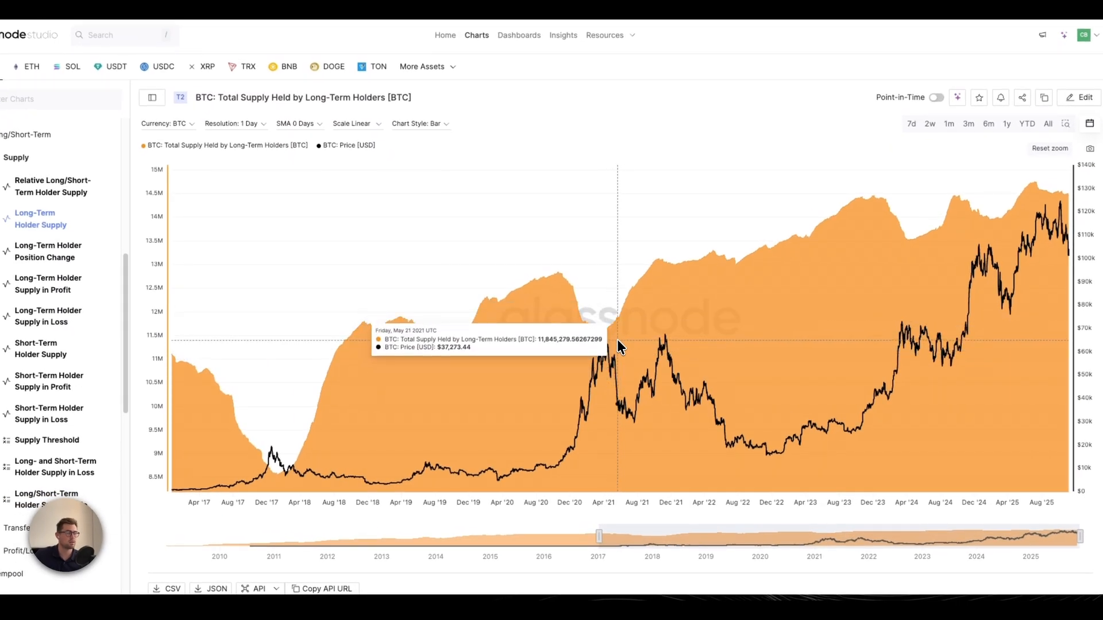
mouse_move(615, 342)
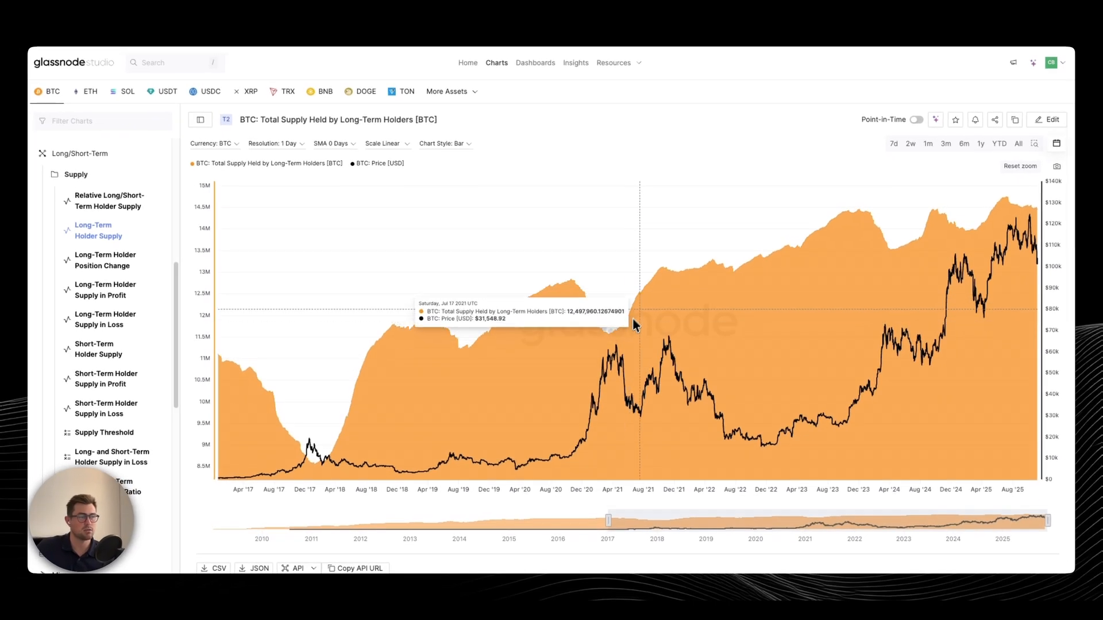
mouse_move(863, 274)
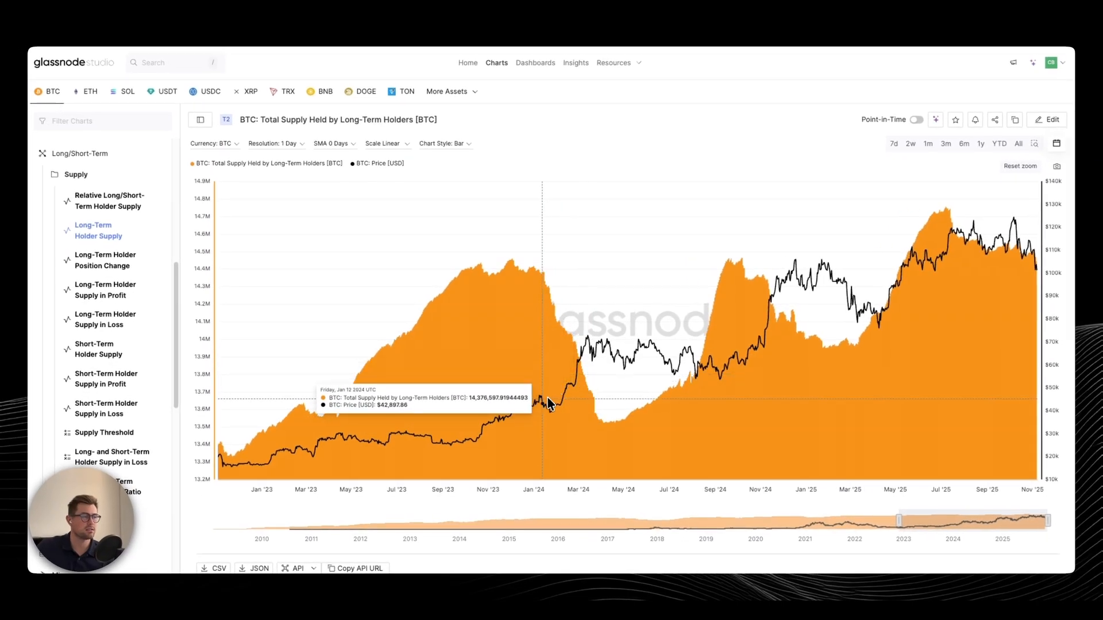
mouse_move(556, 397)
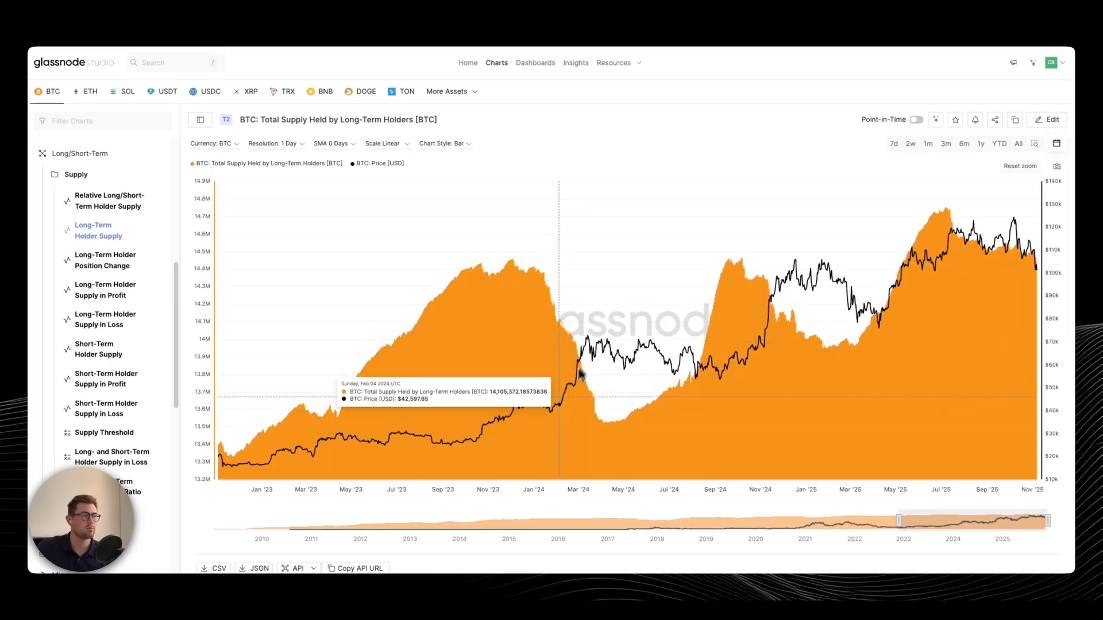
mouse_move(607, 311)
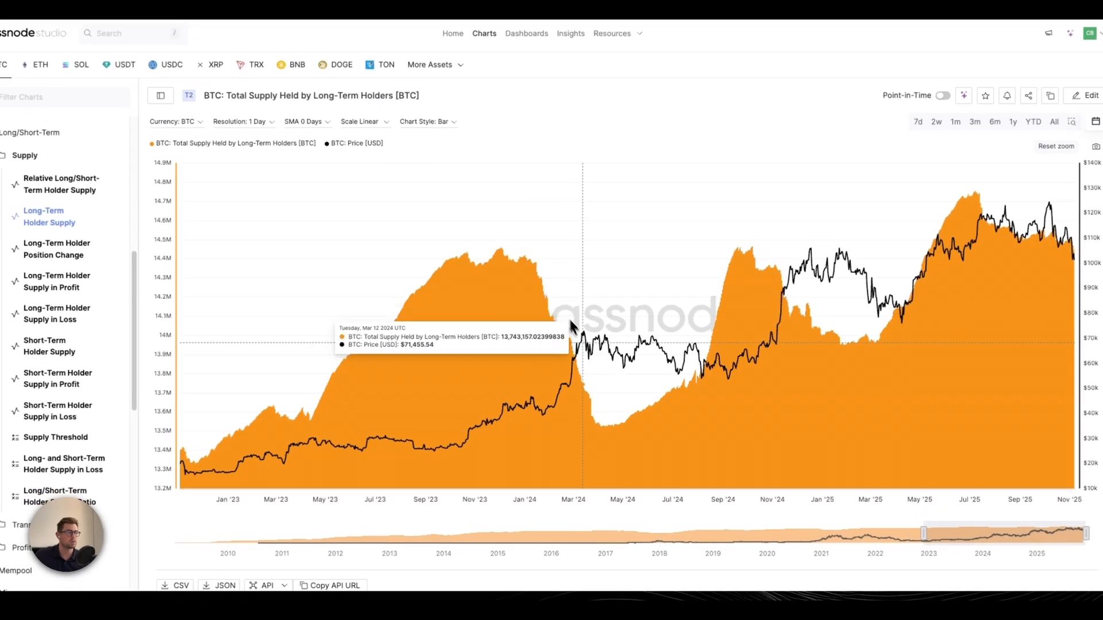
mouse_move(590, 396)
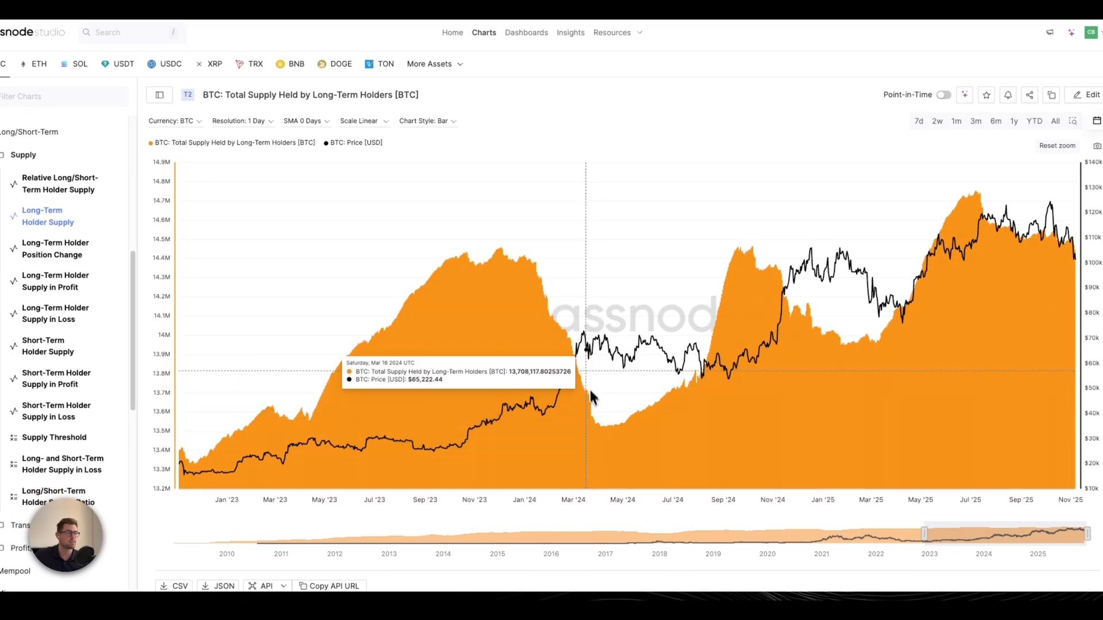
mouse_move(628, 359)
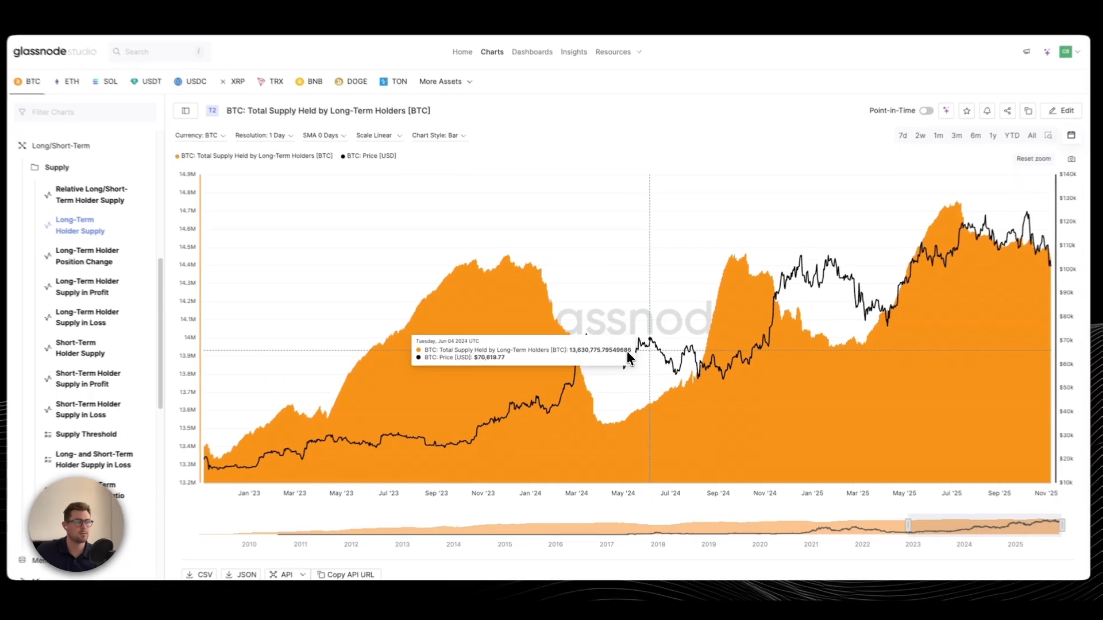
mouse_move(651, 386)
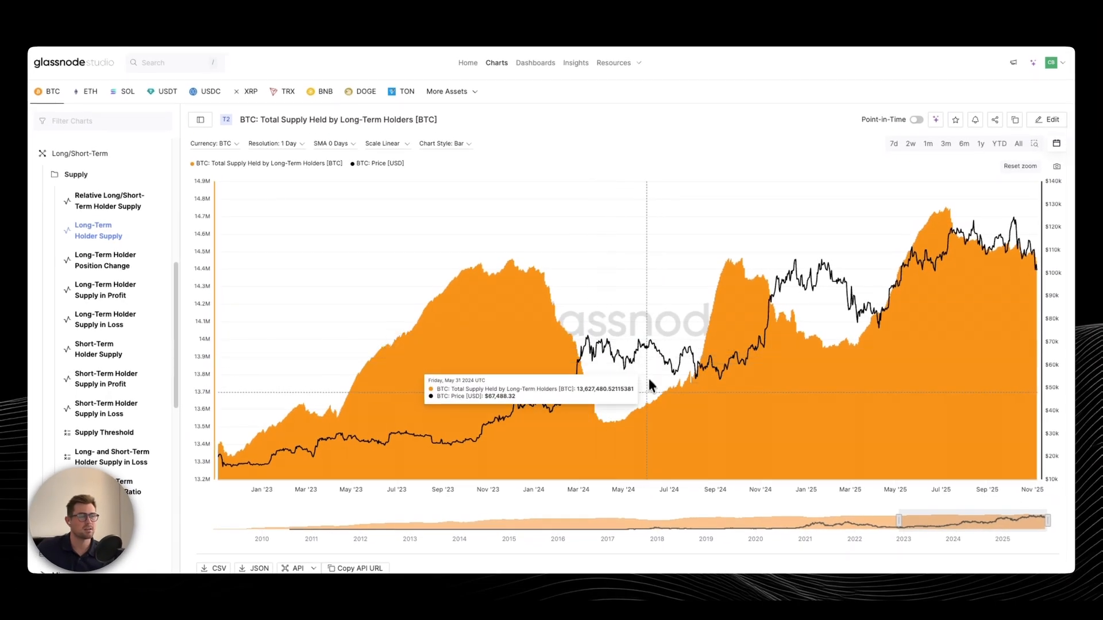
mouse_move(729, 309)
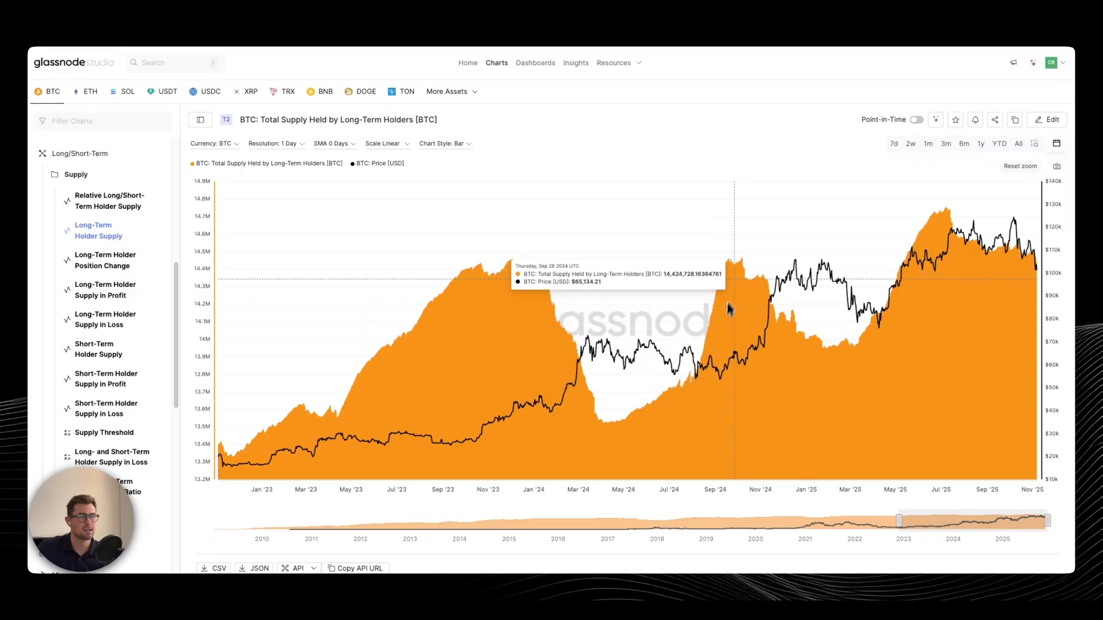
mouse_move(728, 358)
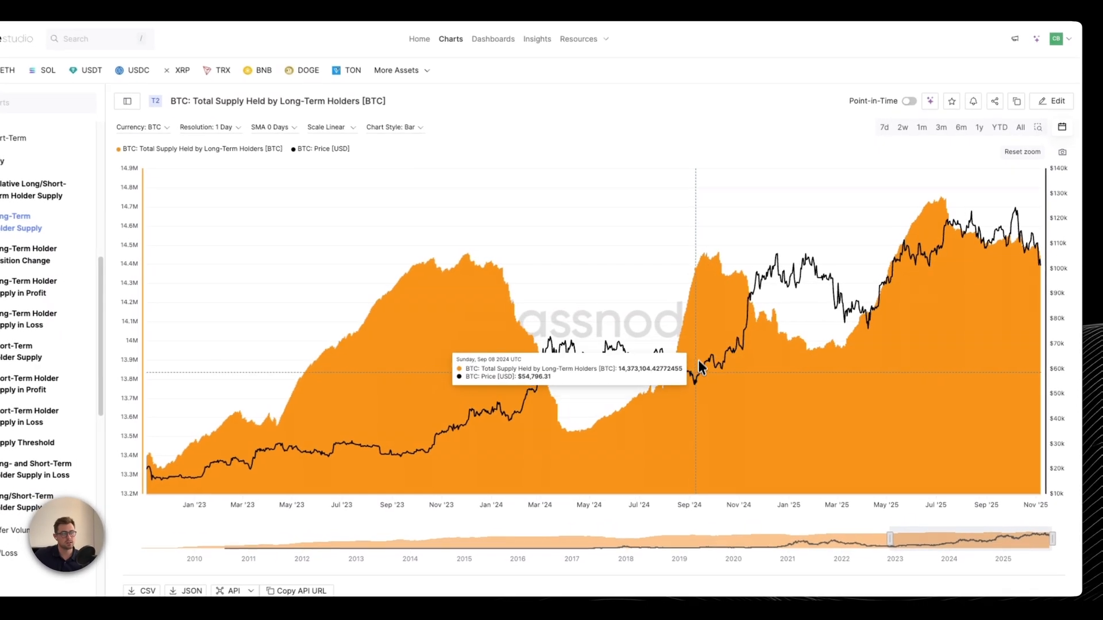
mouse_move(714, 266)
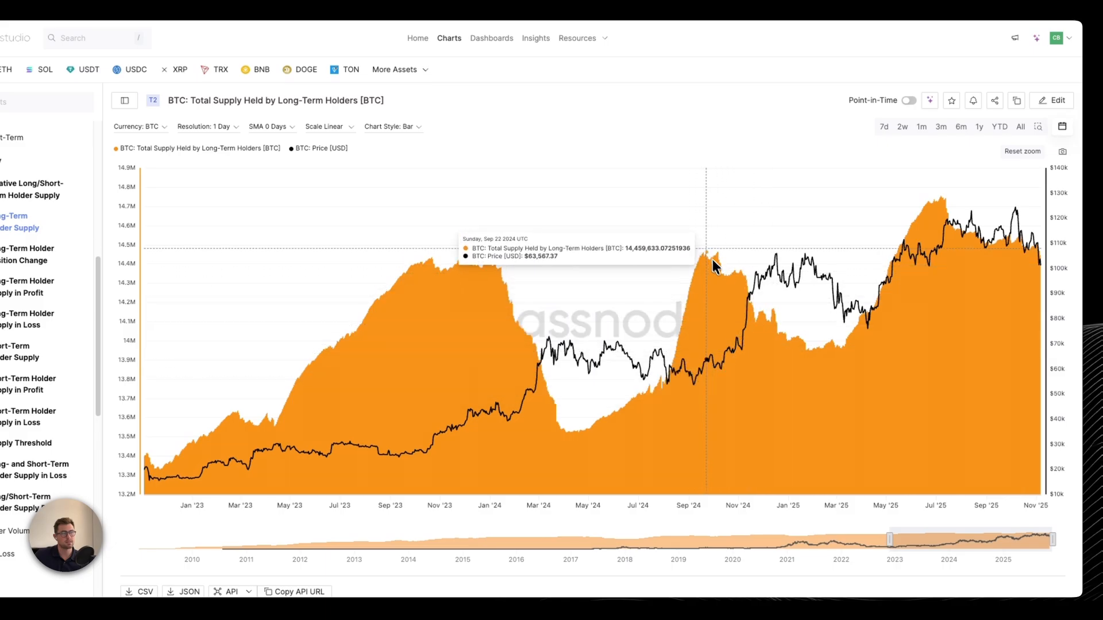
mouse_move(799, 350)
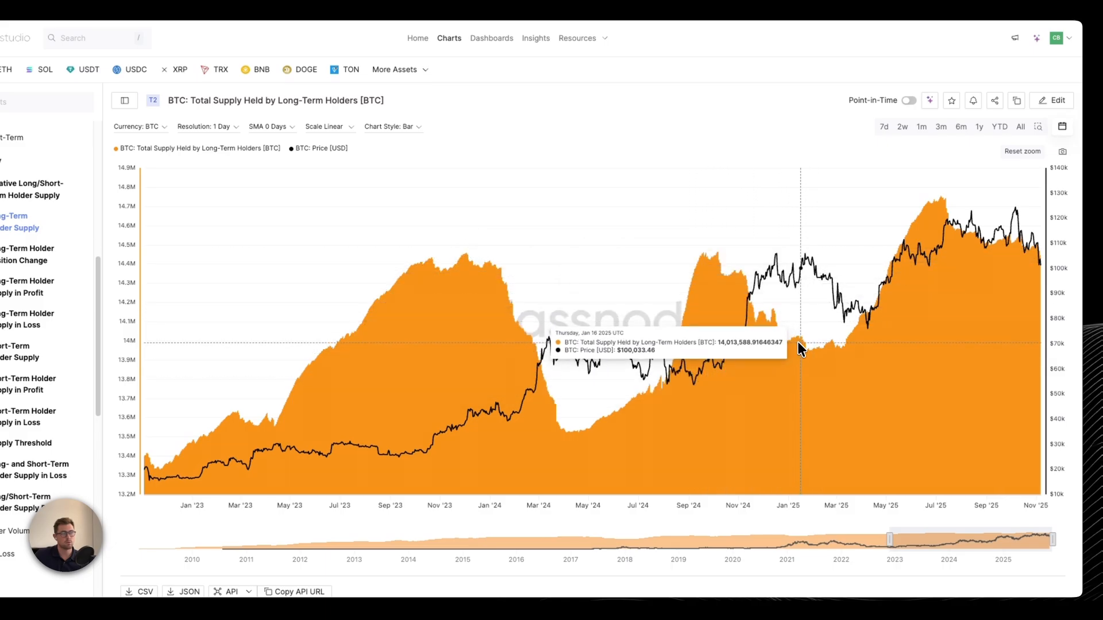
mouse_move(877, 325)
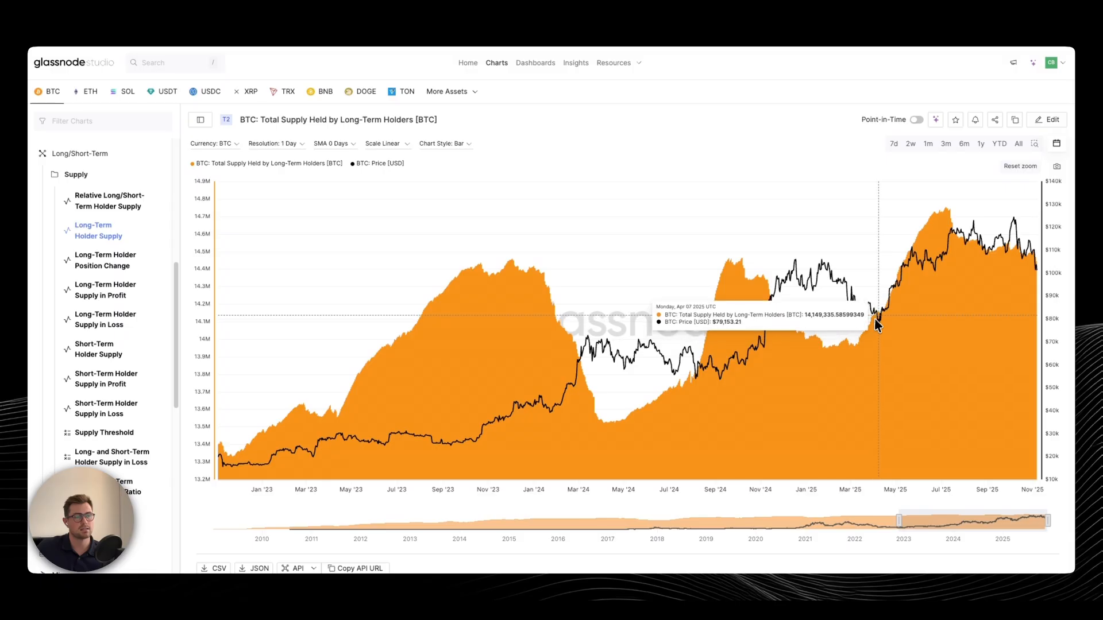
mouse_move(896, 318)
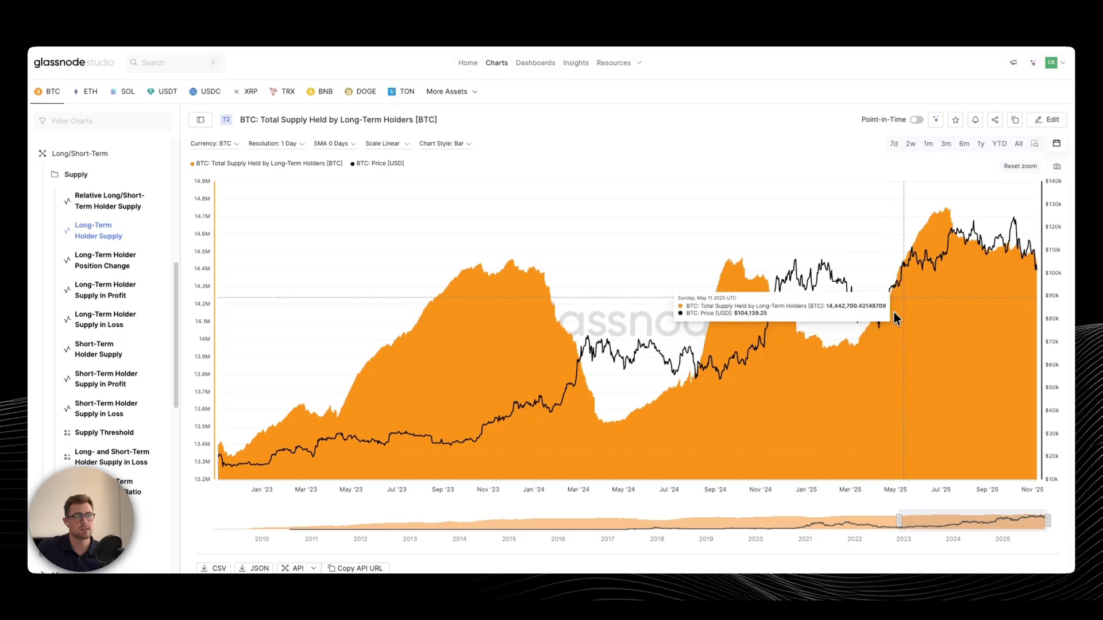
mouse_move(887, 287)
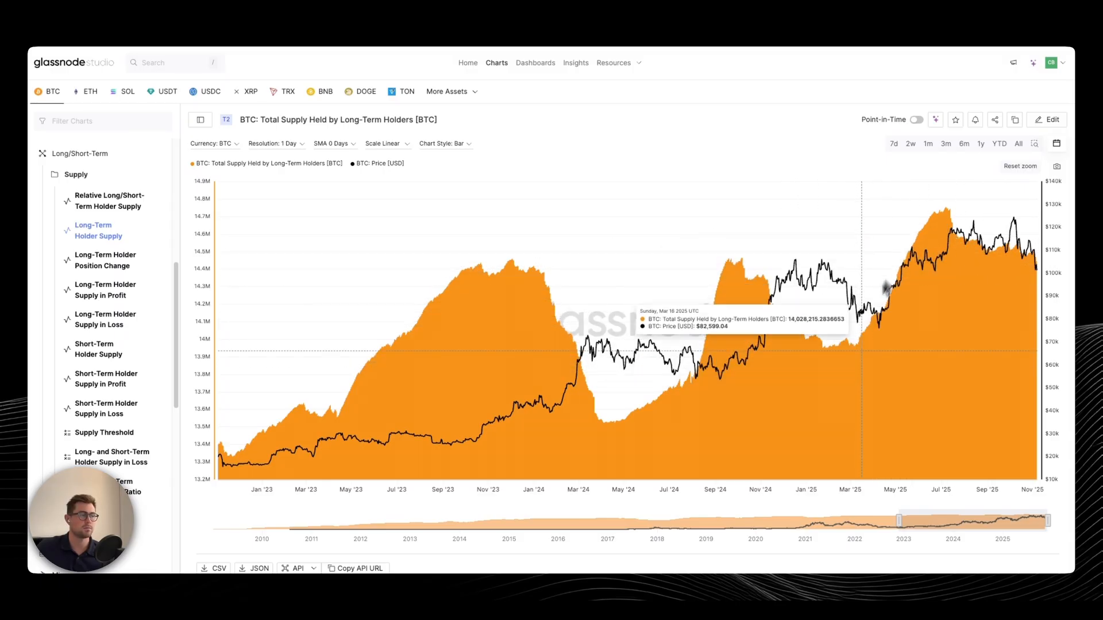
mouse_move(863, 378)
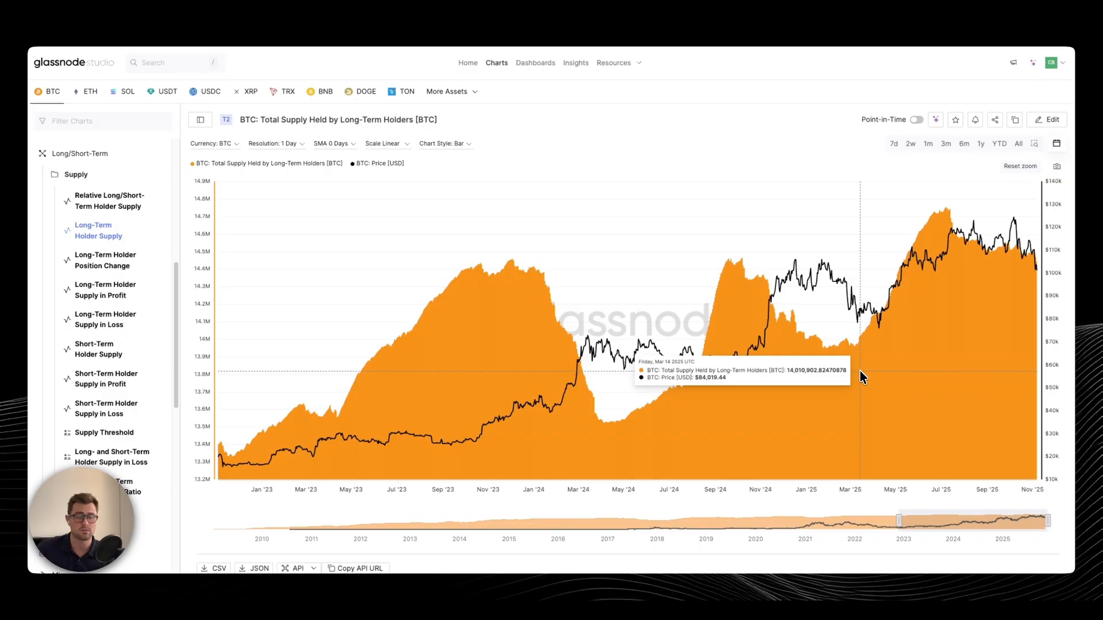
mouse_move(852, 324)
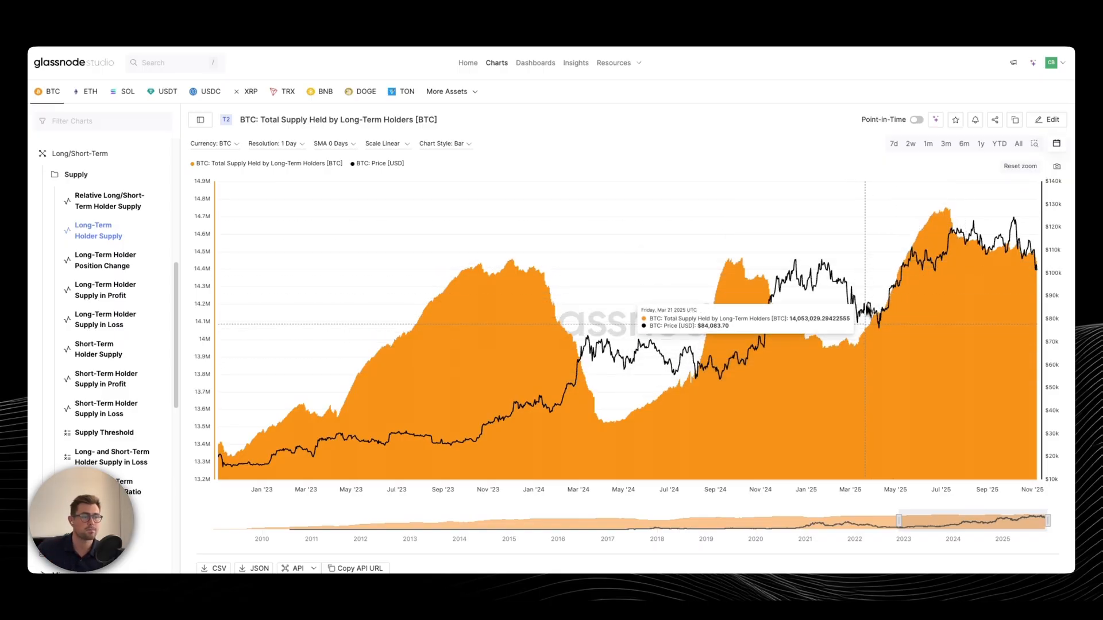
mouse_move(908, 285)
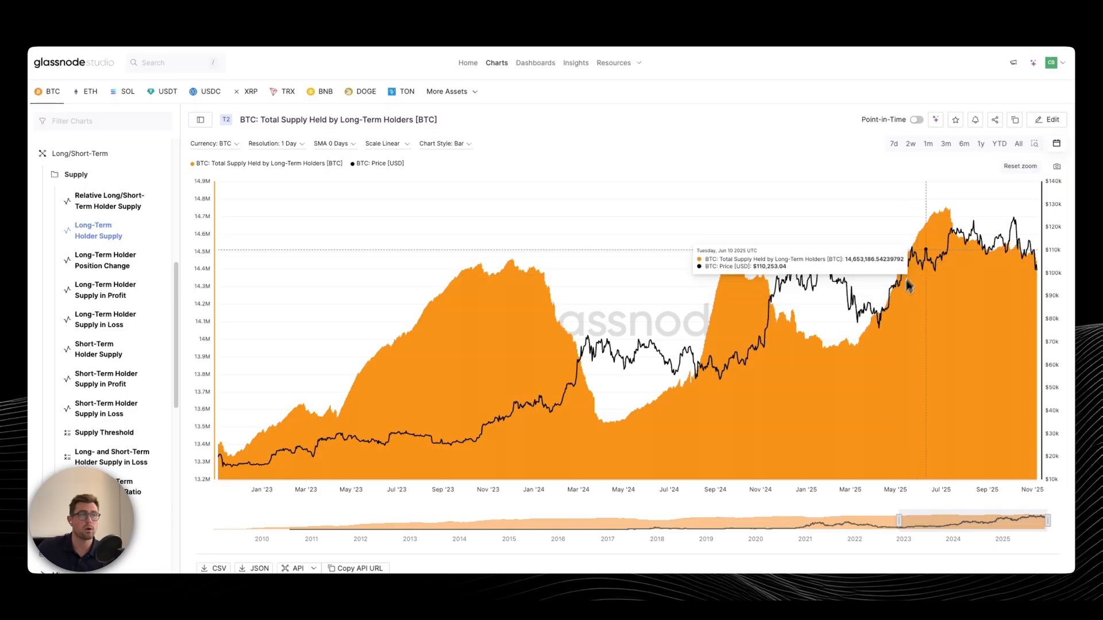
mouse_move(903, 276)
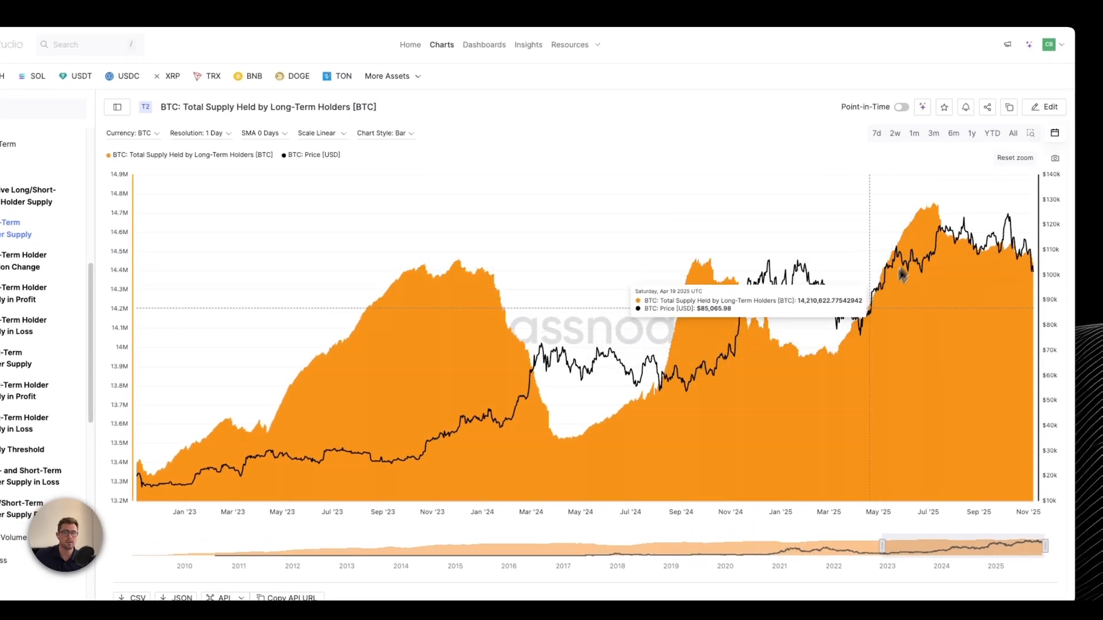
mouse_move(941, 234)
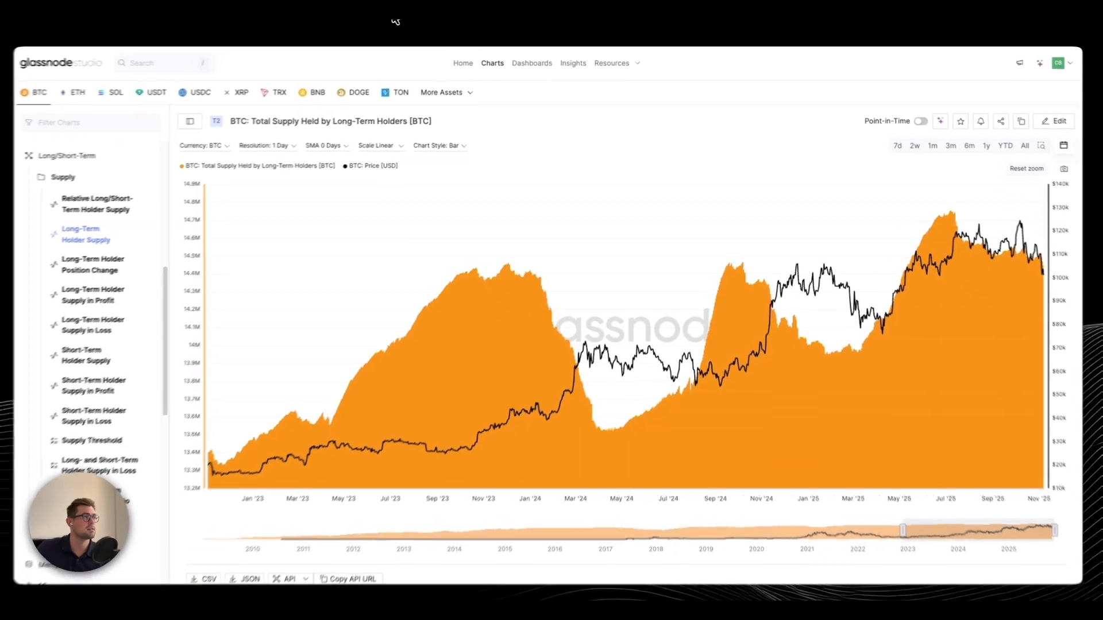
left_click(92, 264)
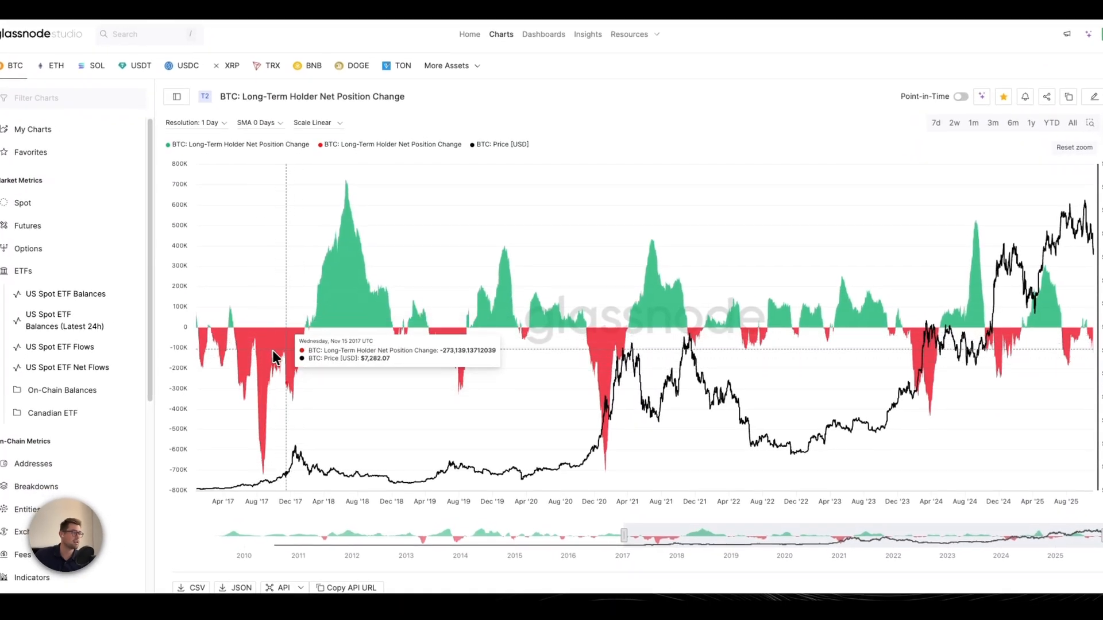
mouse_move(489, 354)
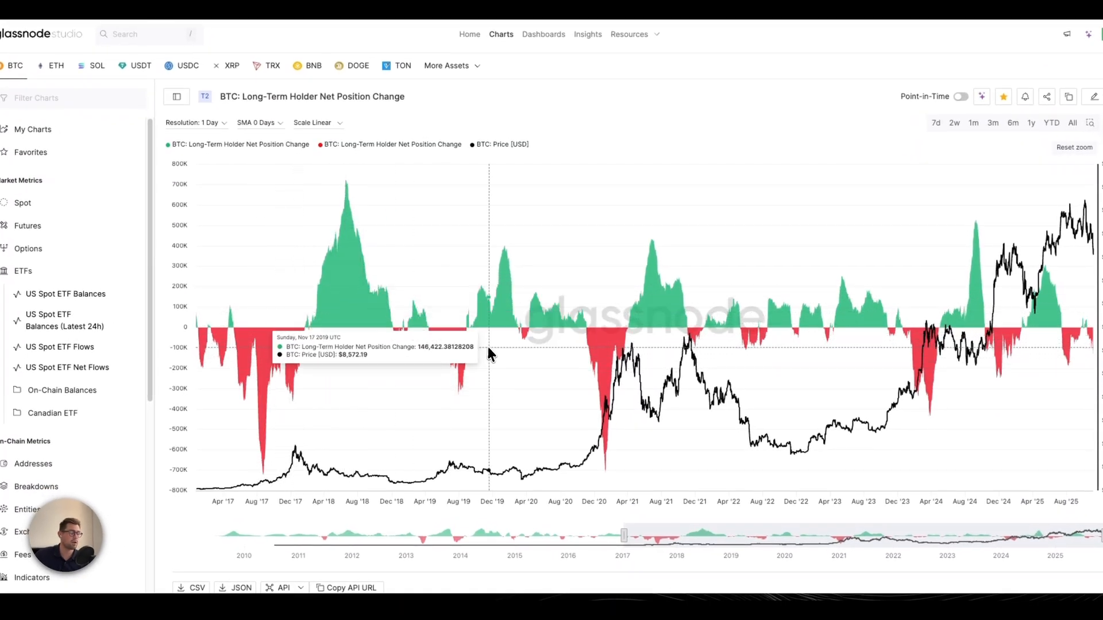
mouse_move(617, 342)
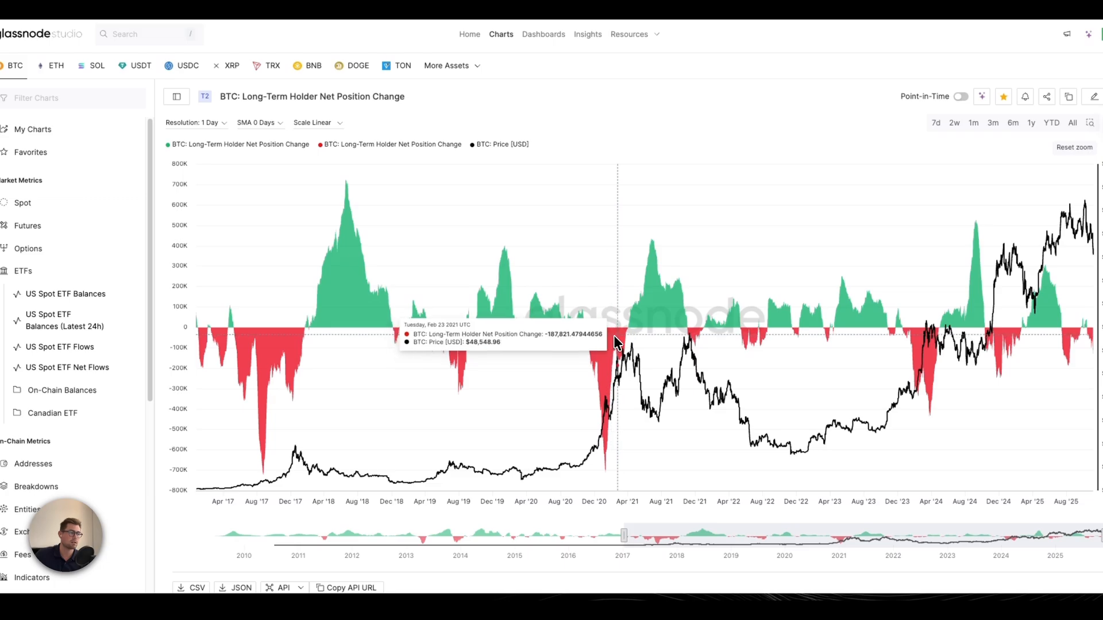
mouse_move(652, 318)
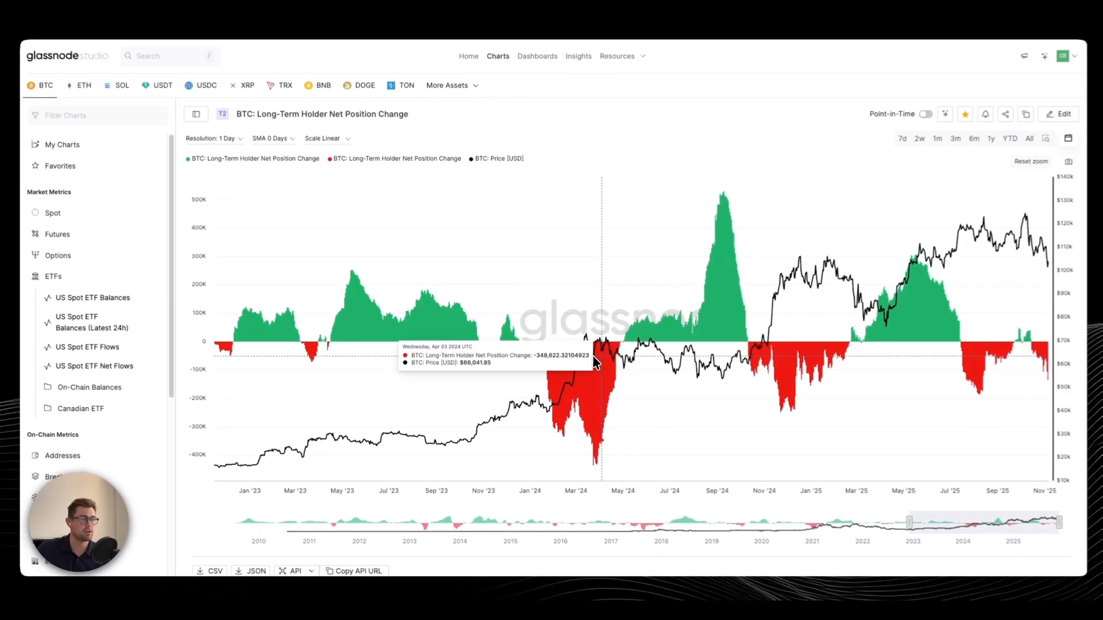
mouse_move(716, 338)
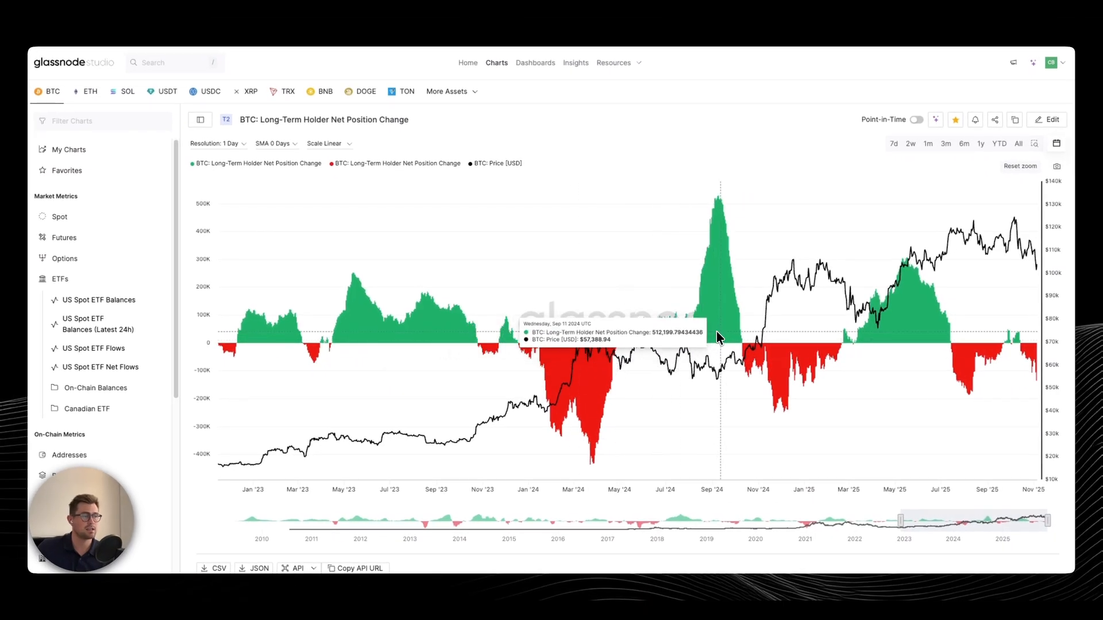
mouse_move(719, 345)
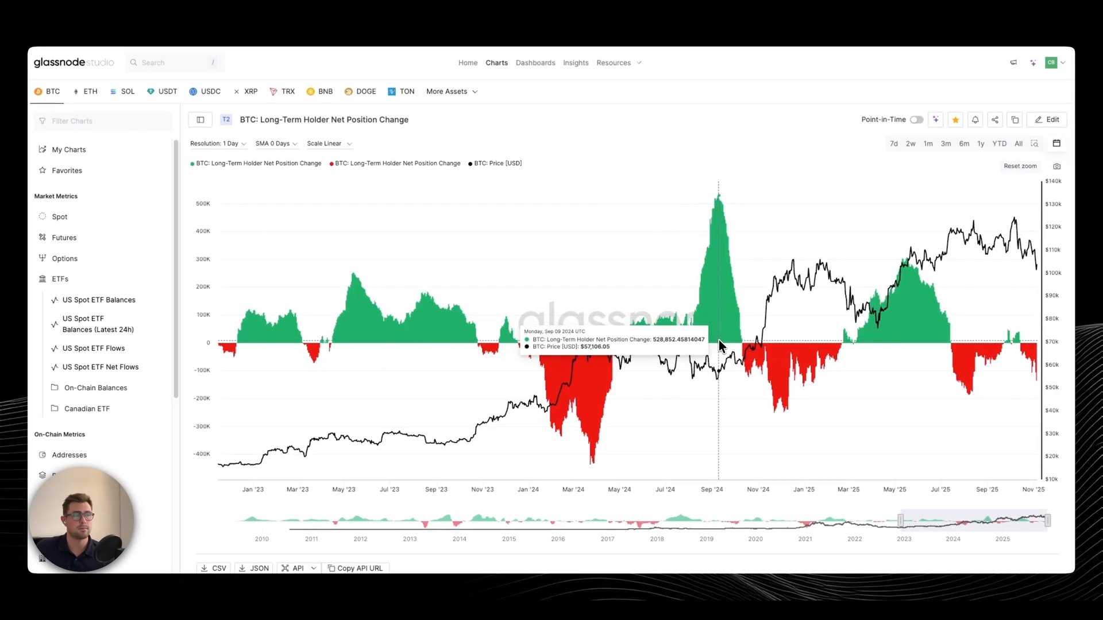
mouse_move(786, 352)
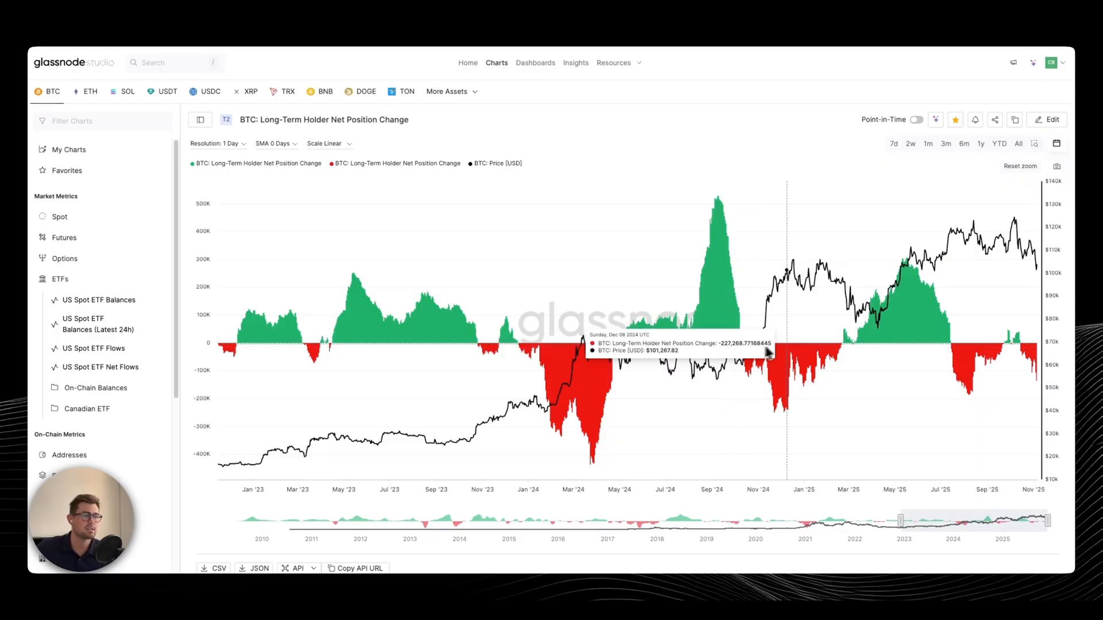
mouse_move(892, 325)
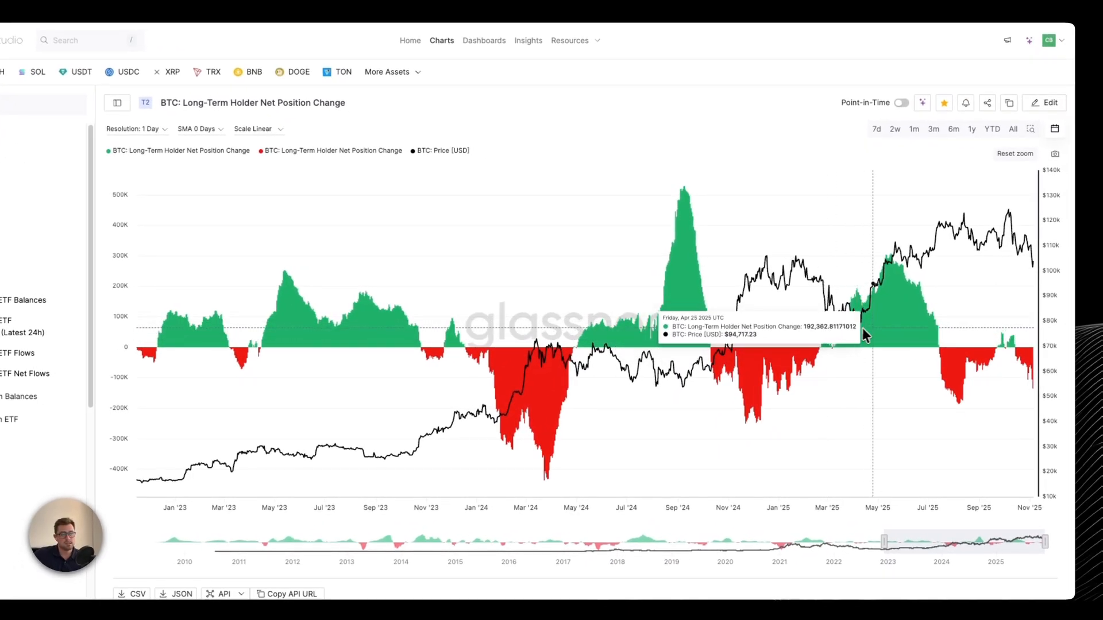
mouse_move(943, 244)
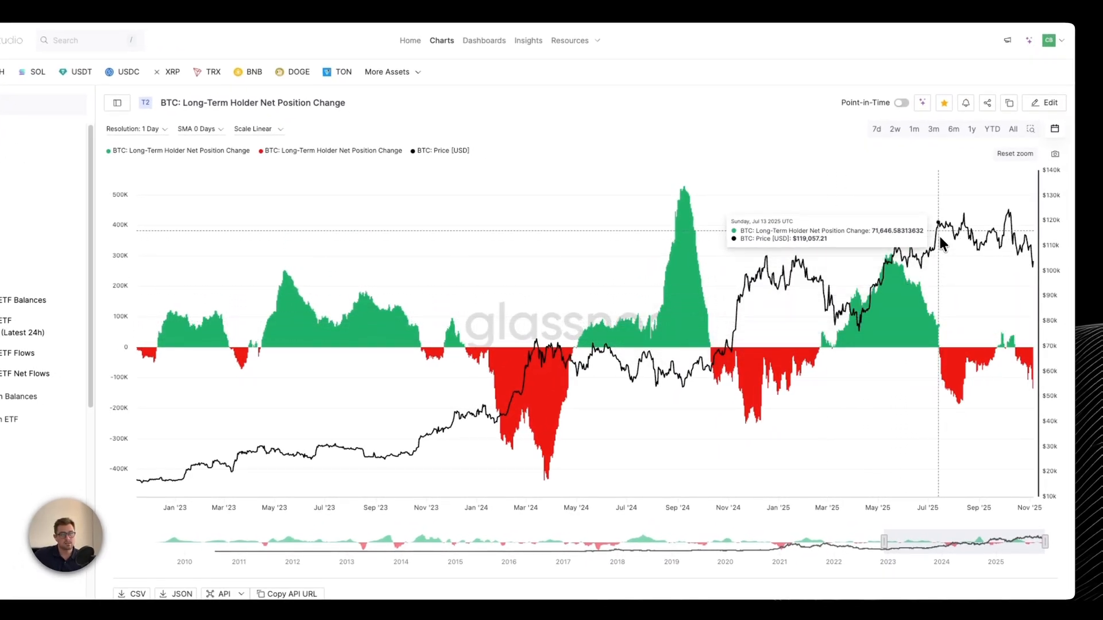
mouse_move(941, 232)
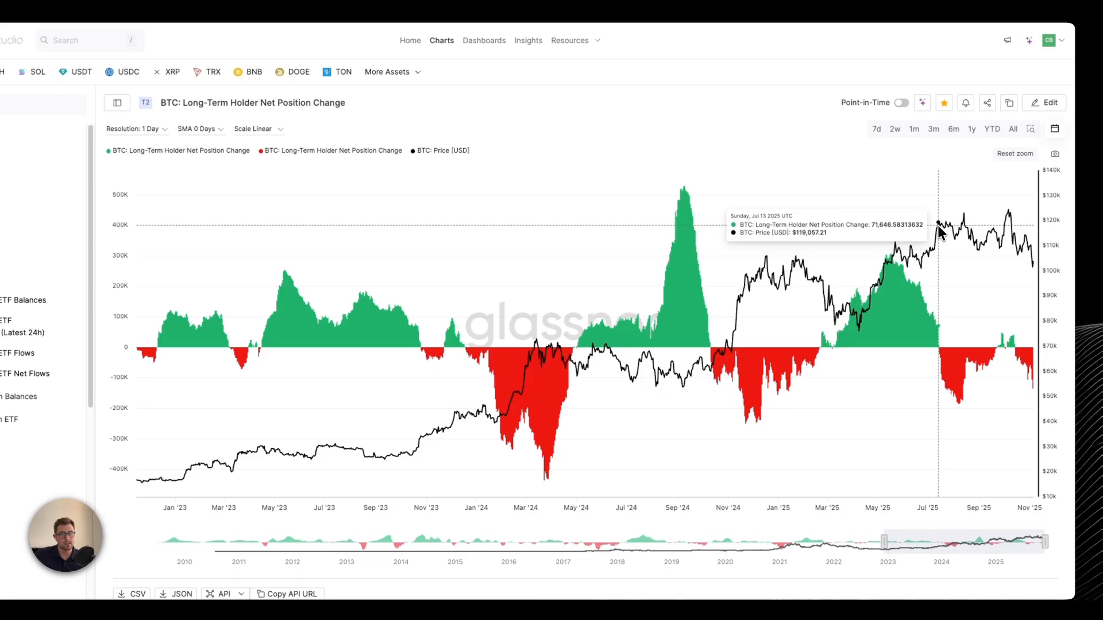
mouse_move(968, 358)
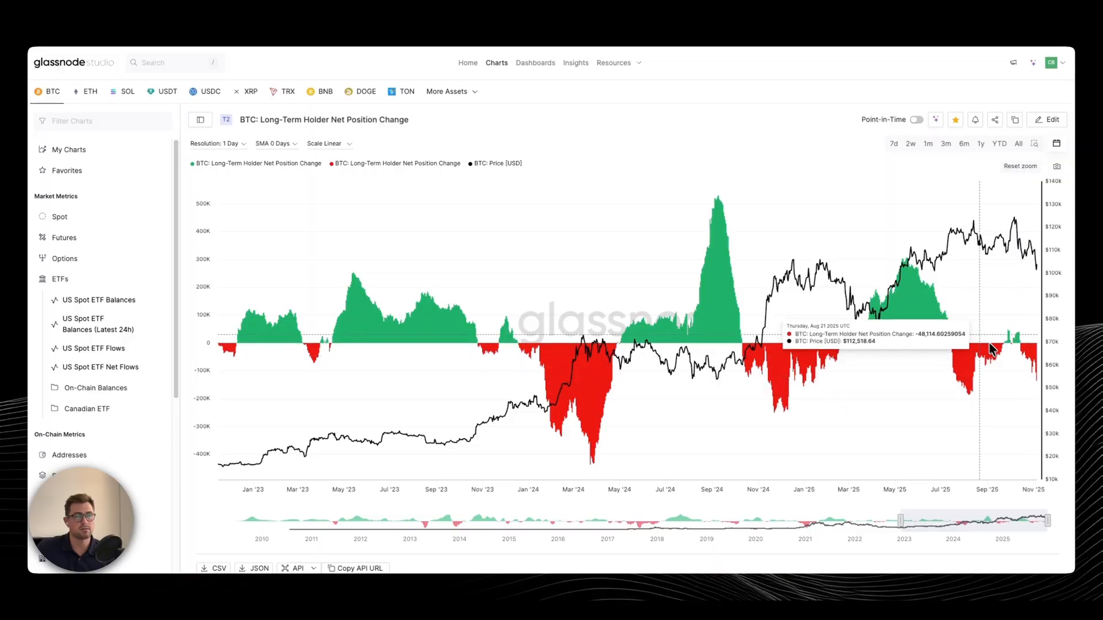
mouse_move(1020, 254)
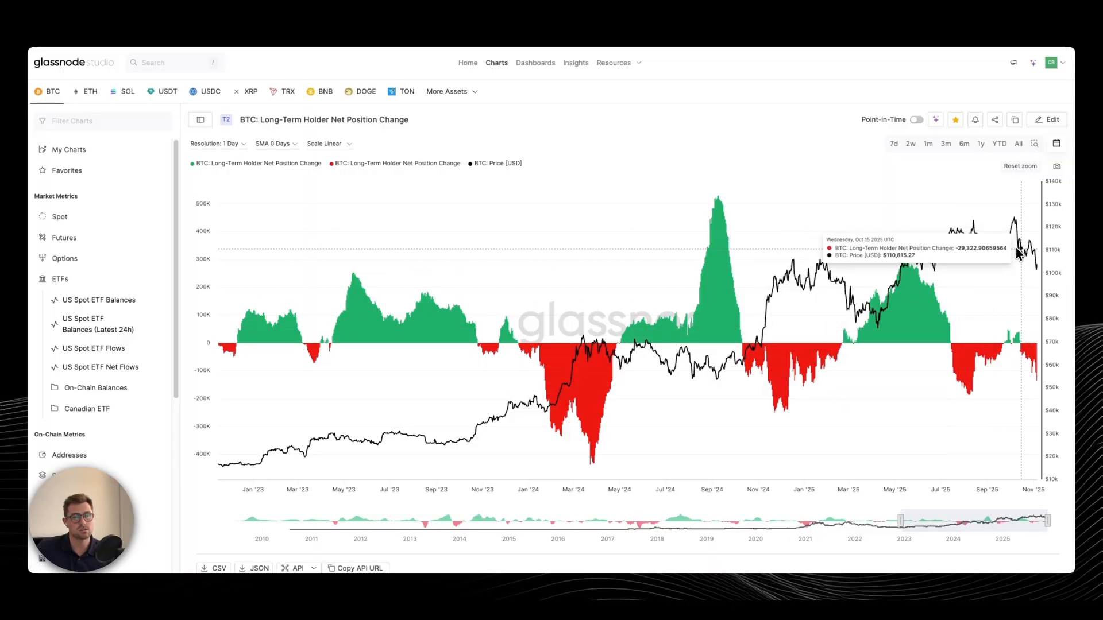
mouse_move(819, 144)
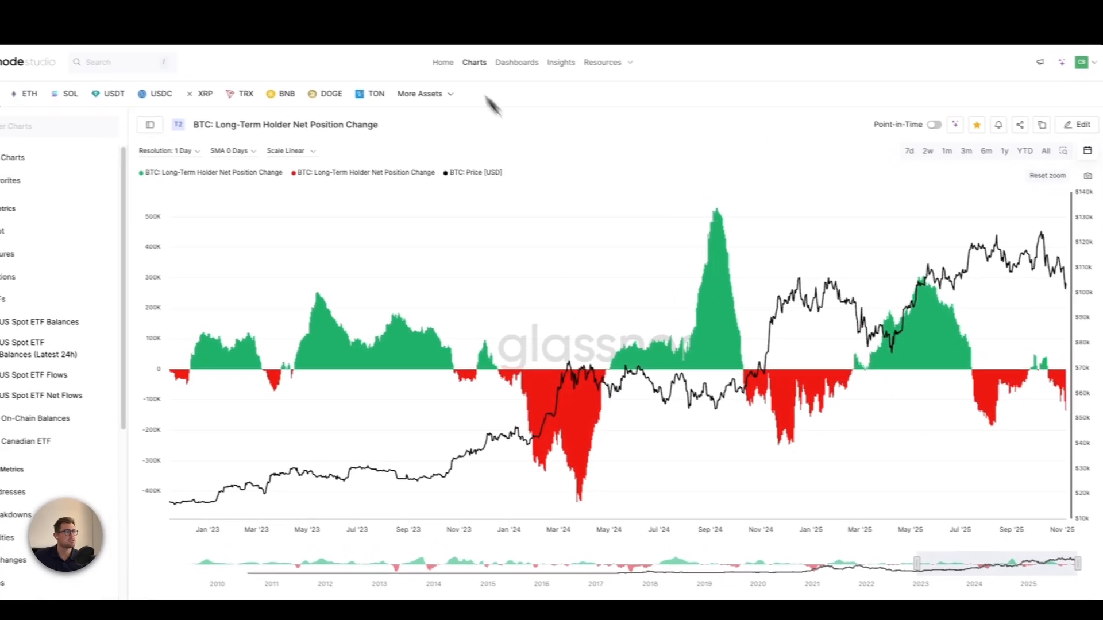
- Open US Spot ETF Net Flows from the ETFs sidebar, showing 3-day average against BTC price
left_click(41, 395)
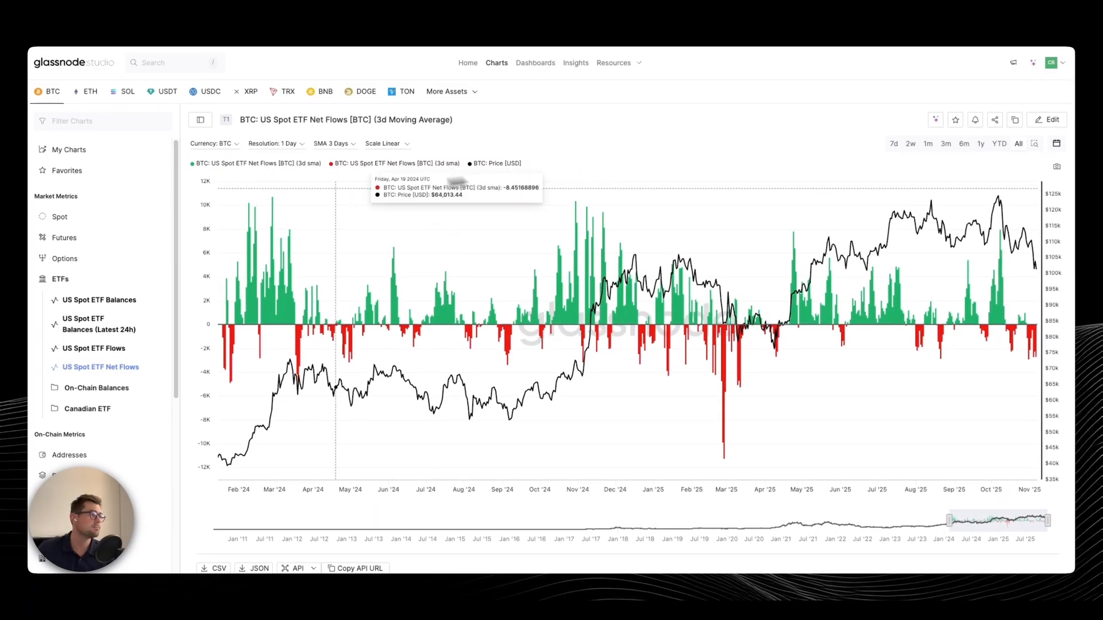
mouse_move(728, 303)
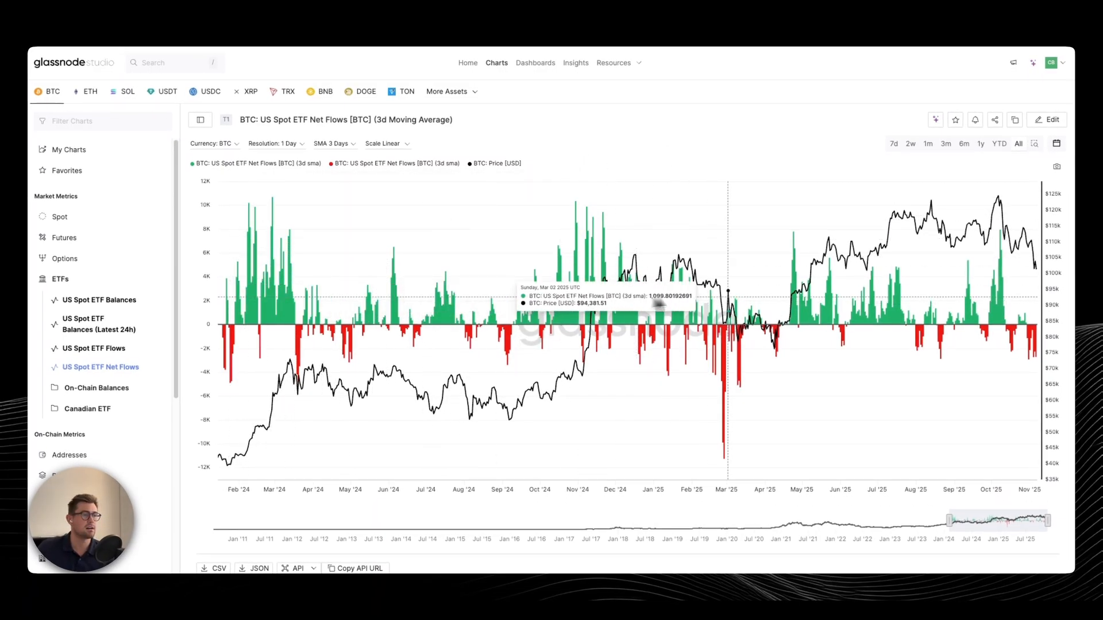
- Open US Spot ETF Balances, showing BTC held per issuer against price since February 2024
left_click(100, 300)
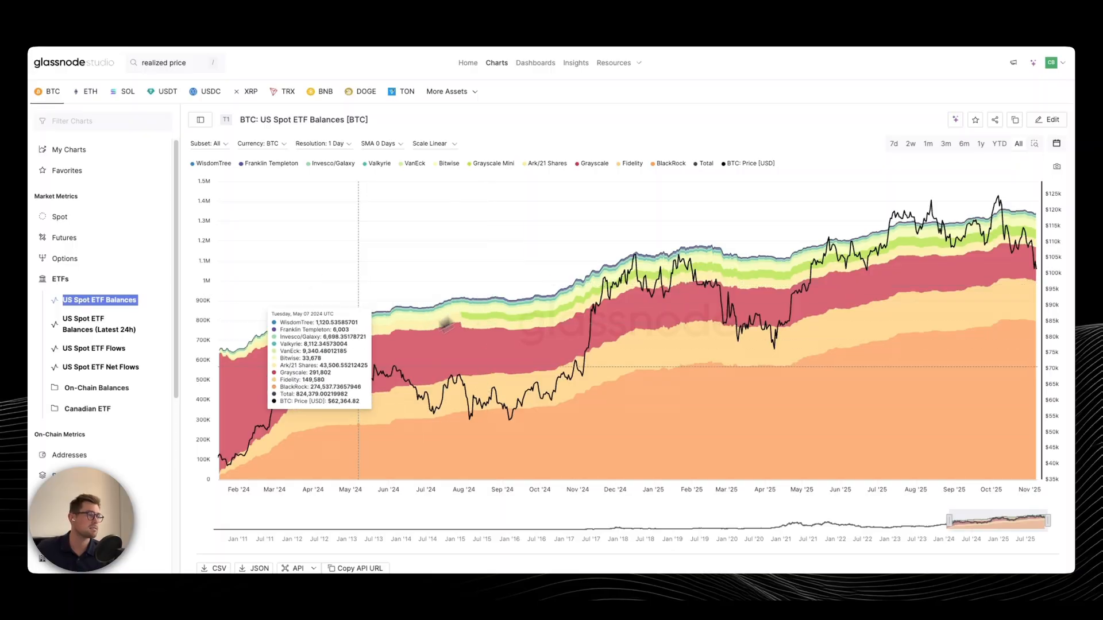
mouse_move(568, 106)
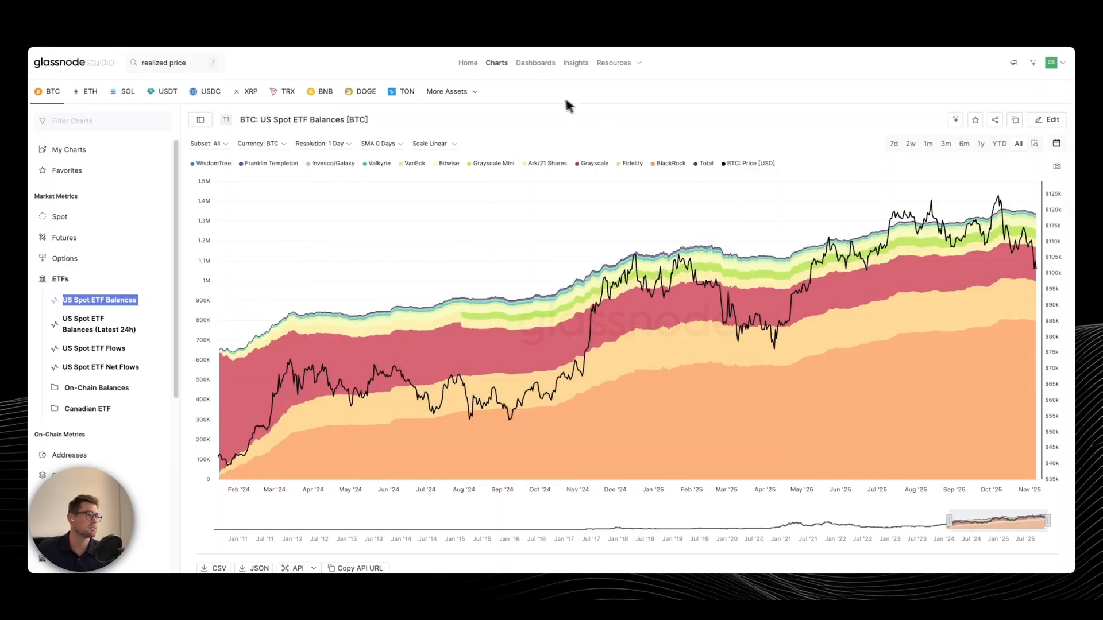
mouse_move(598, 98)
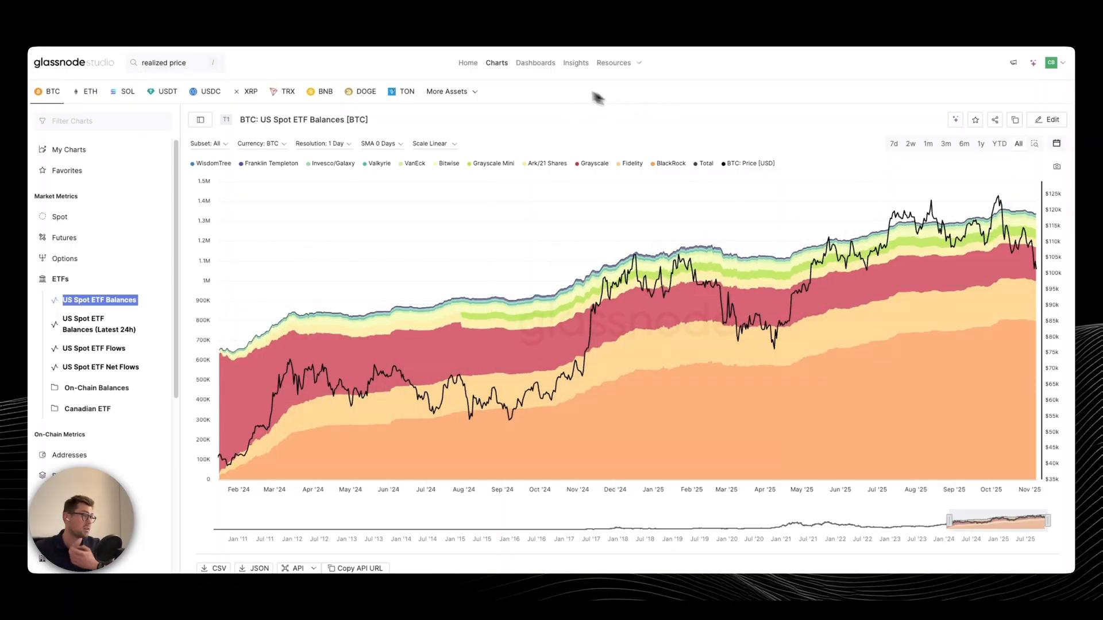
- Reopen the BTC: Long-Term Holder Net Position Change chart, January 2023 to November 2025
left_click(100, 367)
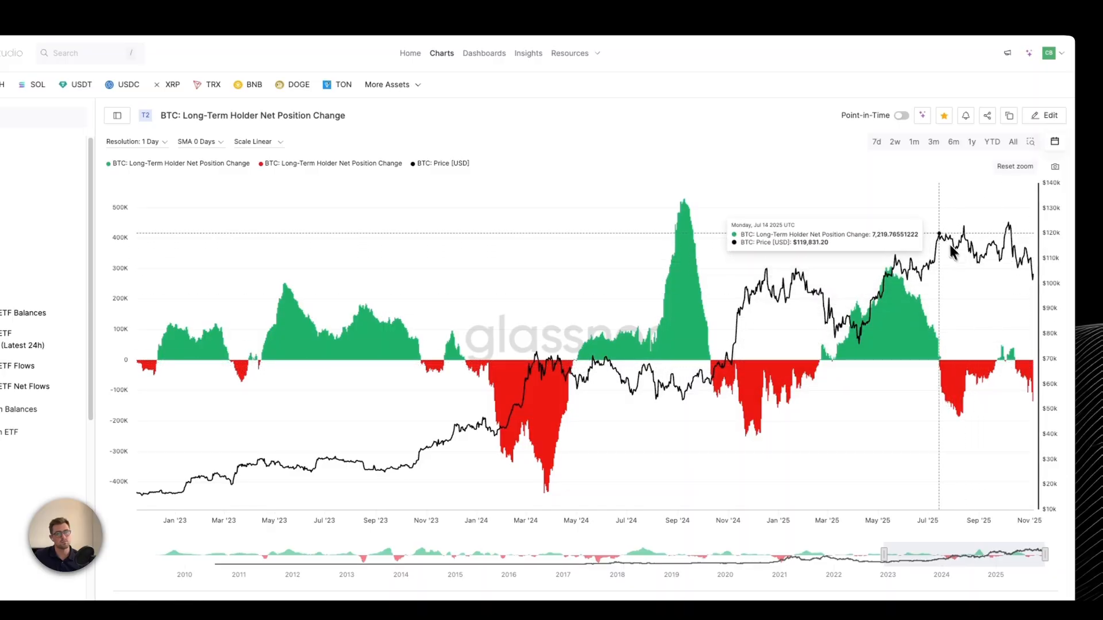
mouse_move(1006, 250)
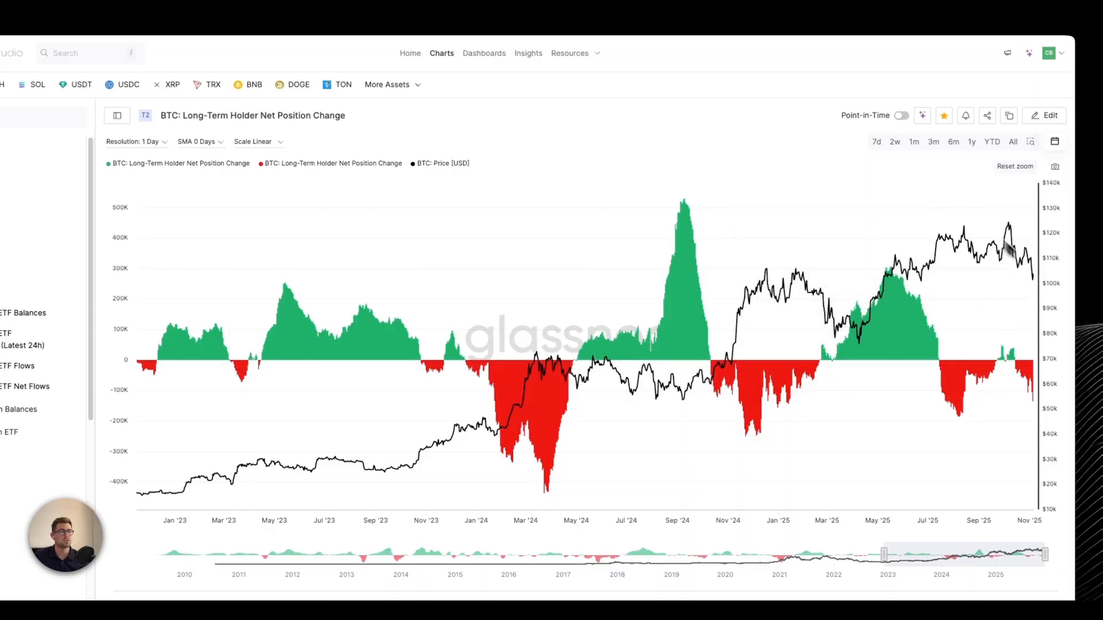
mouse_move(942, 262)
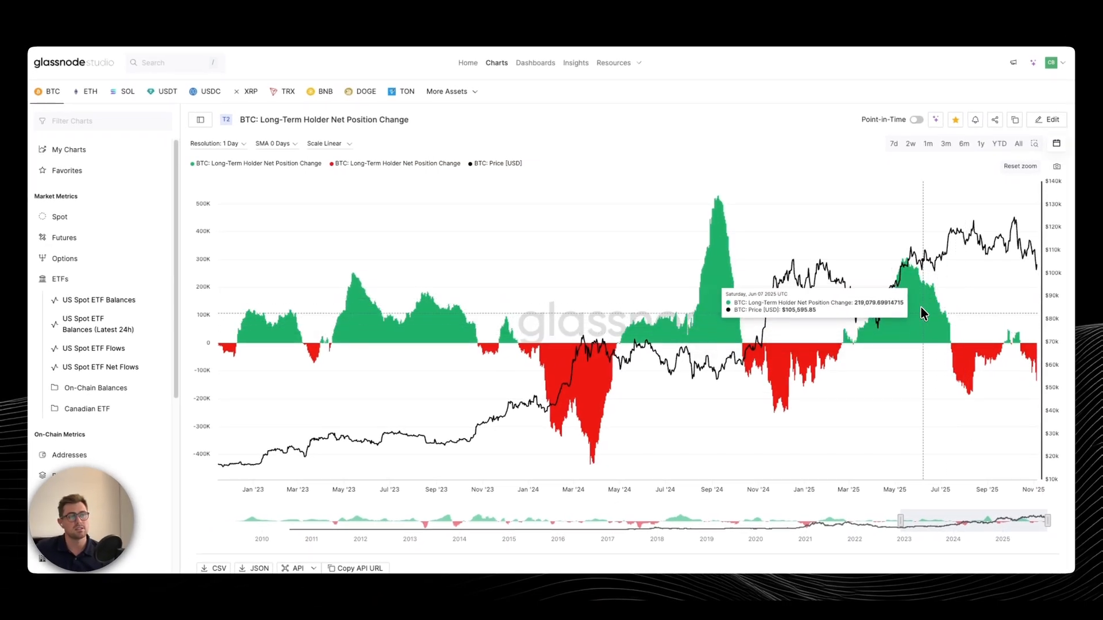
mouse_move(969, 265)
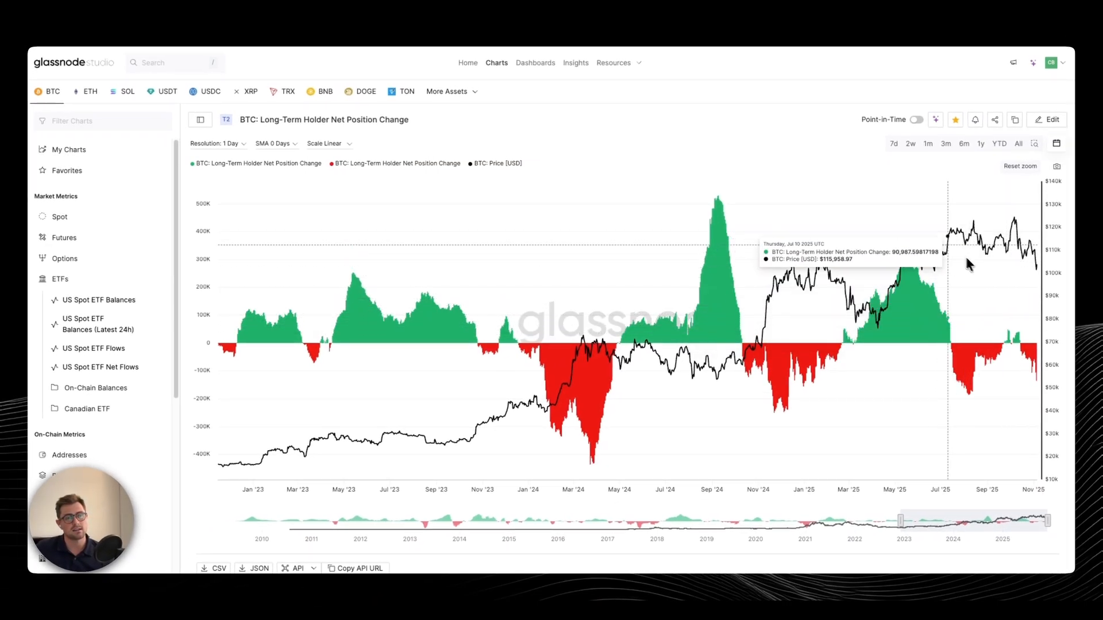
mouse_move(517, 46)
type("realized loss")
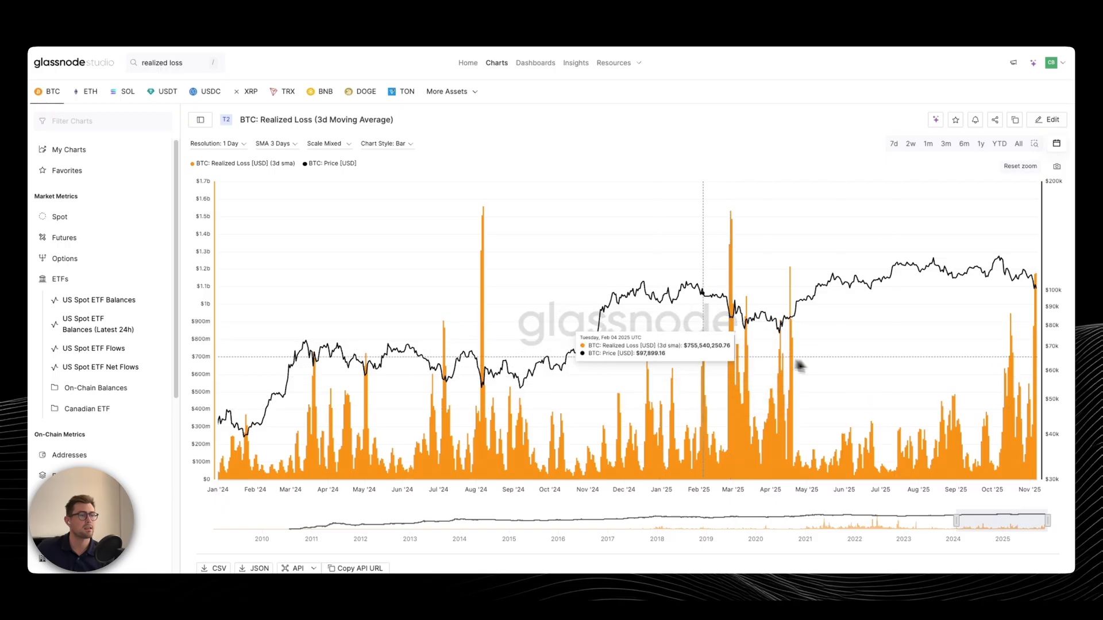
mouse_move(771, 169)
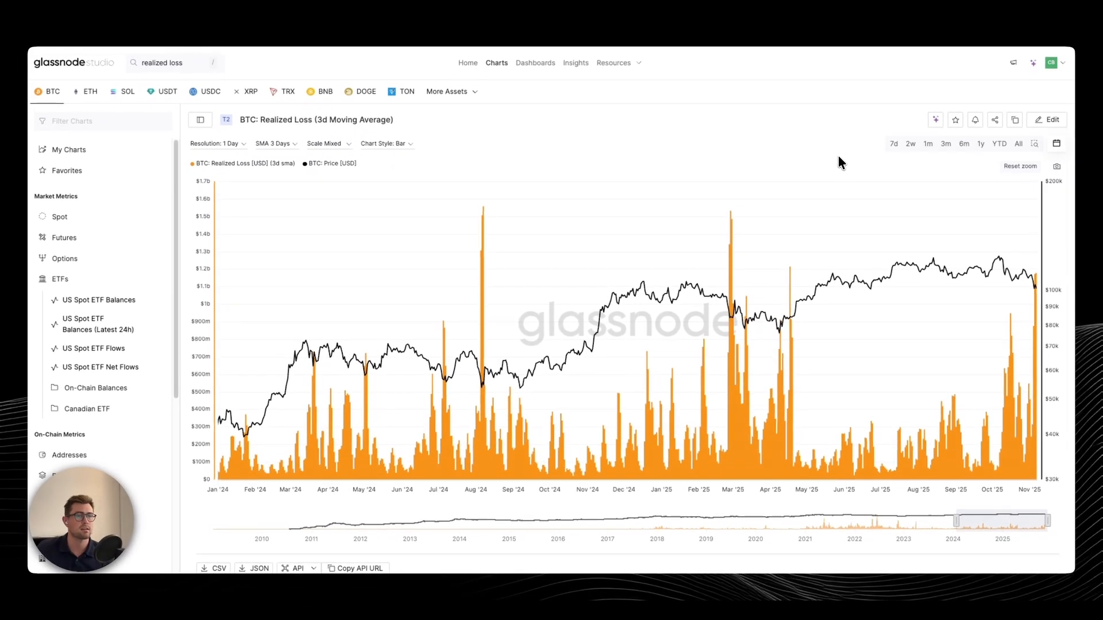
mouse_move(1036, 292)
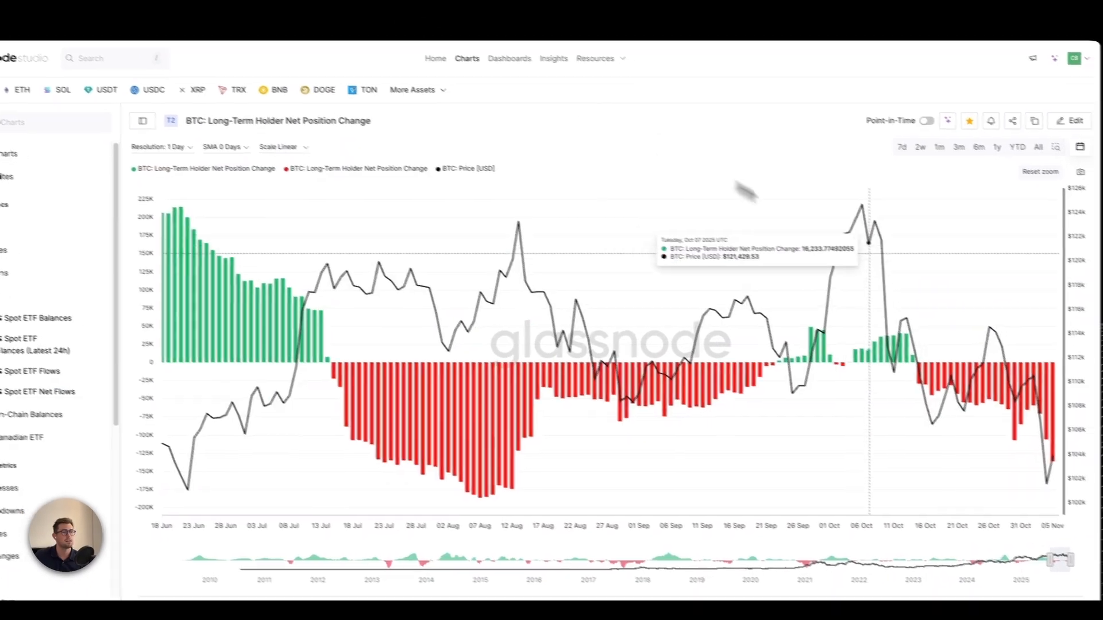
- Set the LTH Net Position Change range to Apr '24 onward, then switch to US Spot ETF Net Flows
left_click(1037, 146)
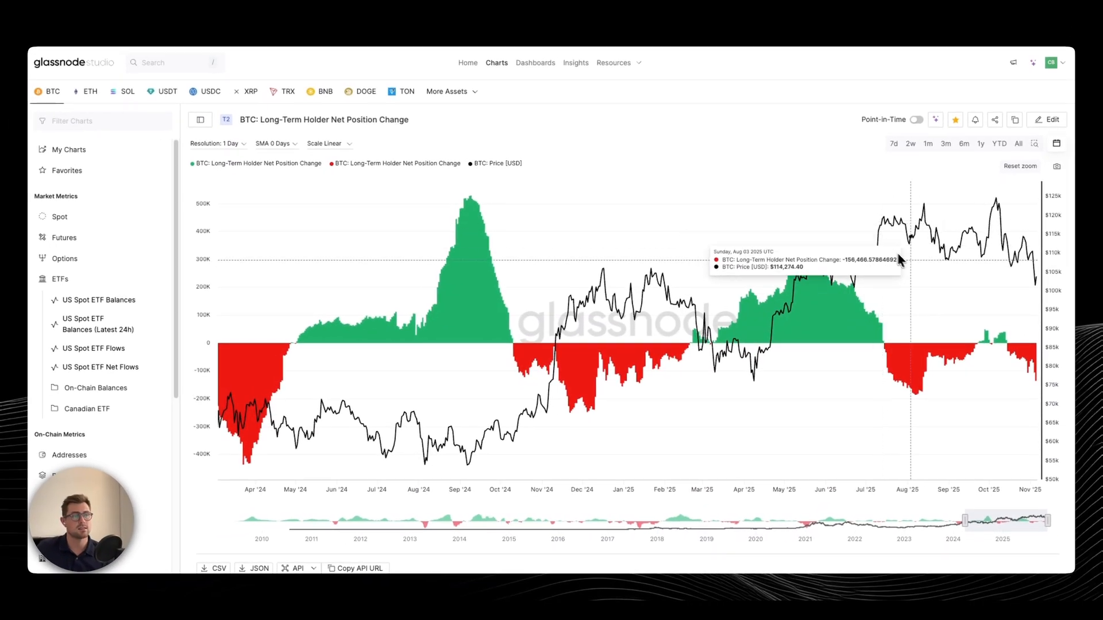
mouse_move(805, 277)
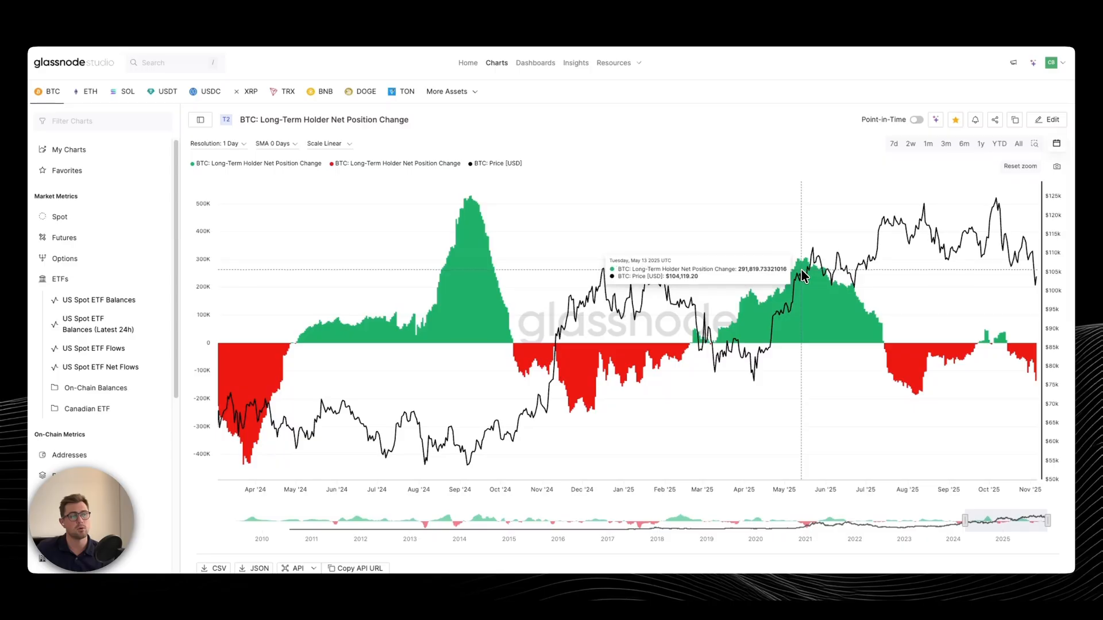
mouse_move(1037, 285)
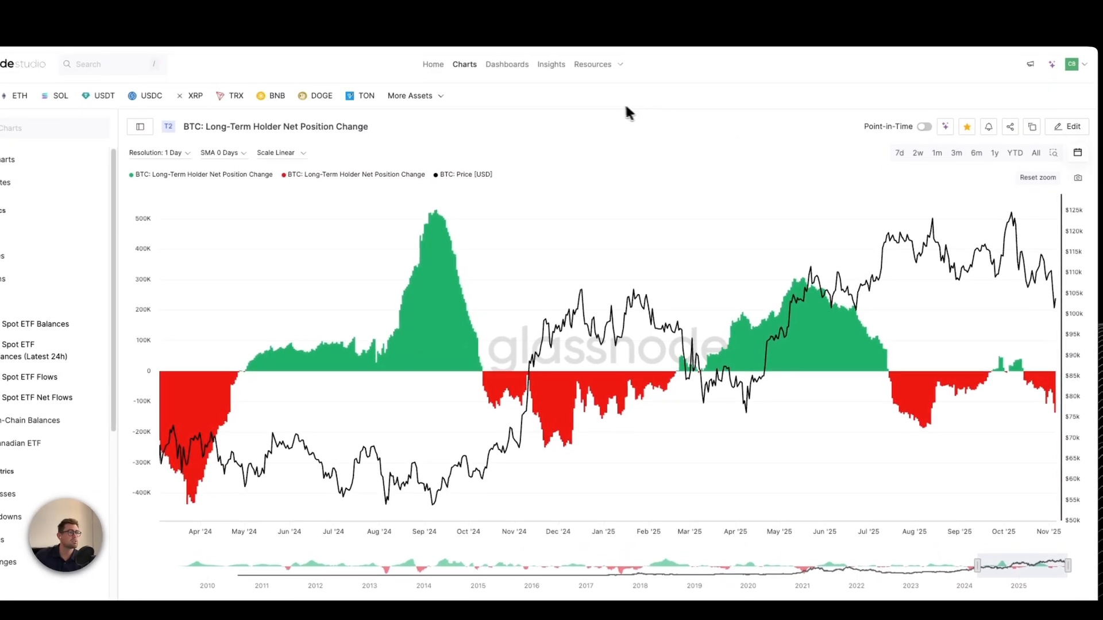
left_click(36, 398)
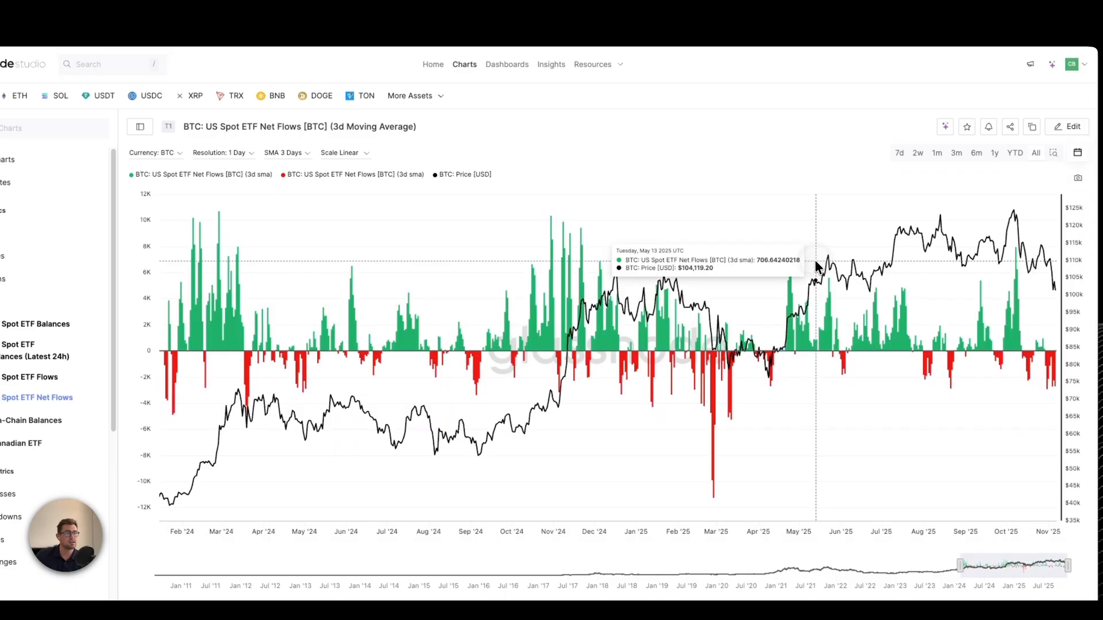